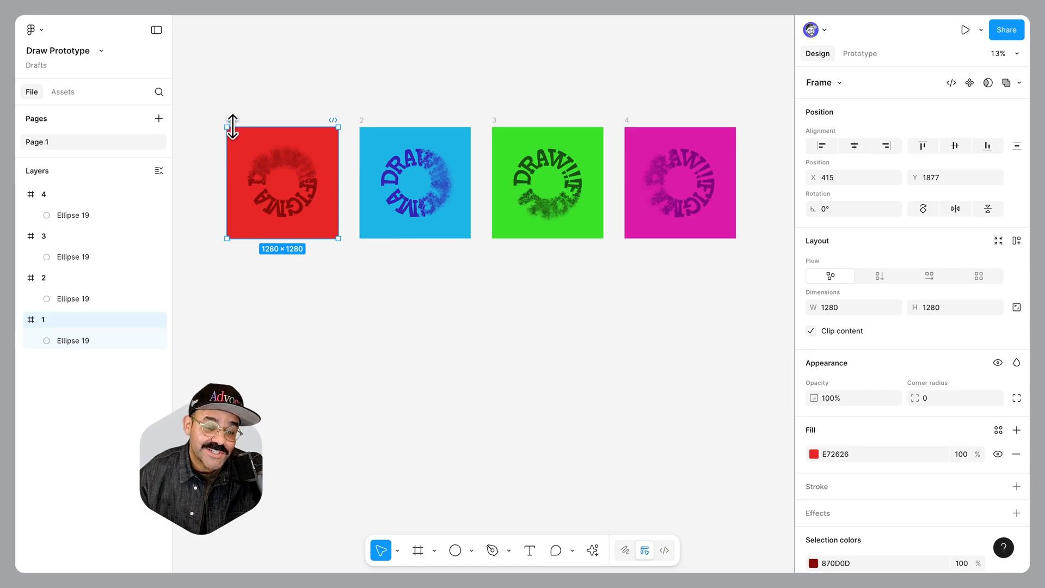
{"action": "mouse_move", "coordinate": [232, 125]}
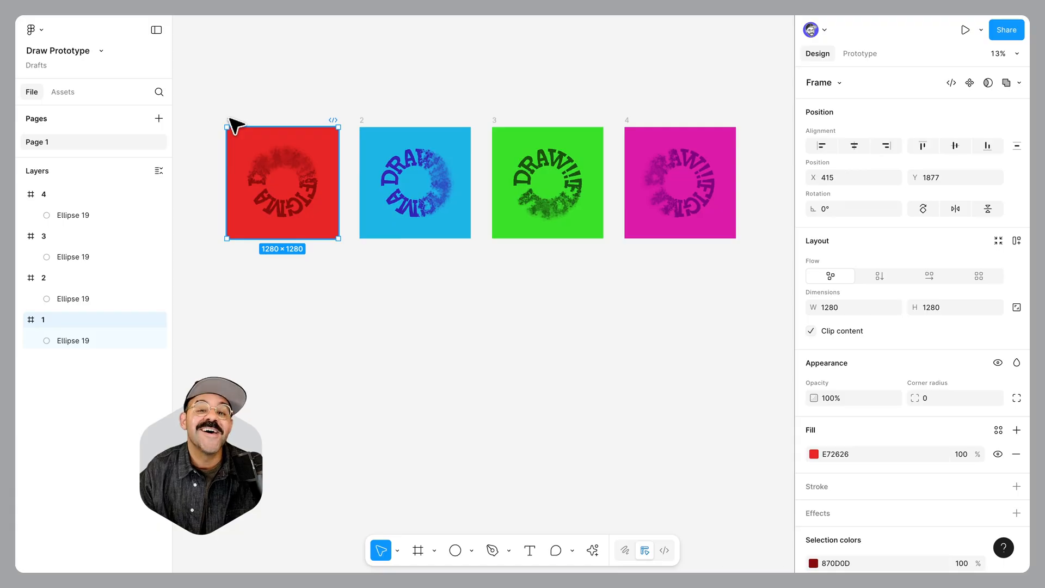
- Draw a new empty white frame beside the FIGMA DRAW!!! text and set its height to 1280
{"action": "left_click", "coordinate": [965, 30]}
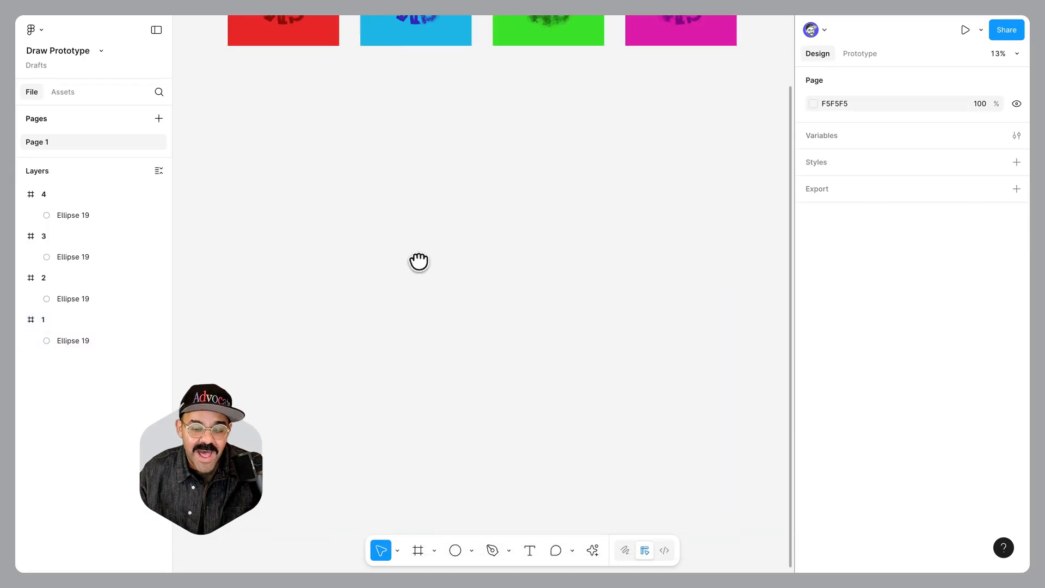
{"action": "left_click", "coordinate": [436, 235]}
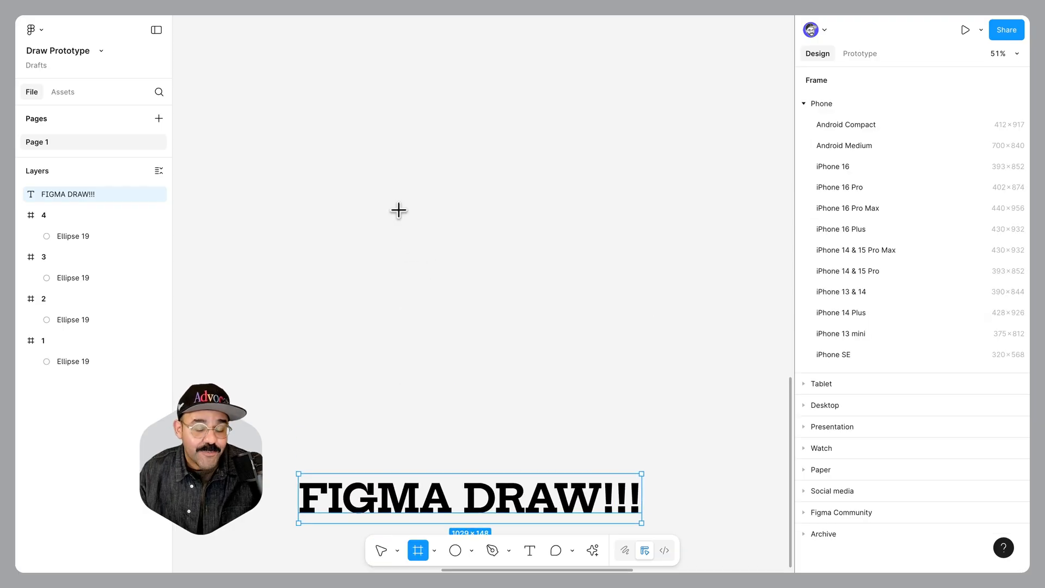
{"action": "left_click_drag", "start_coordinate": [351, 181], "coordinate": [608, 404]}
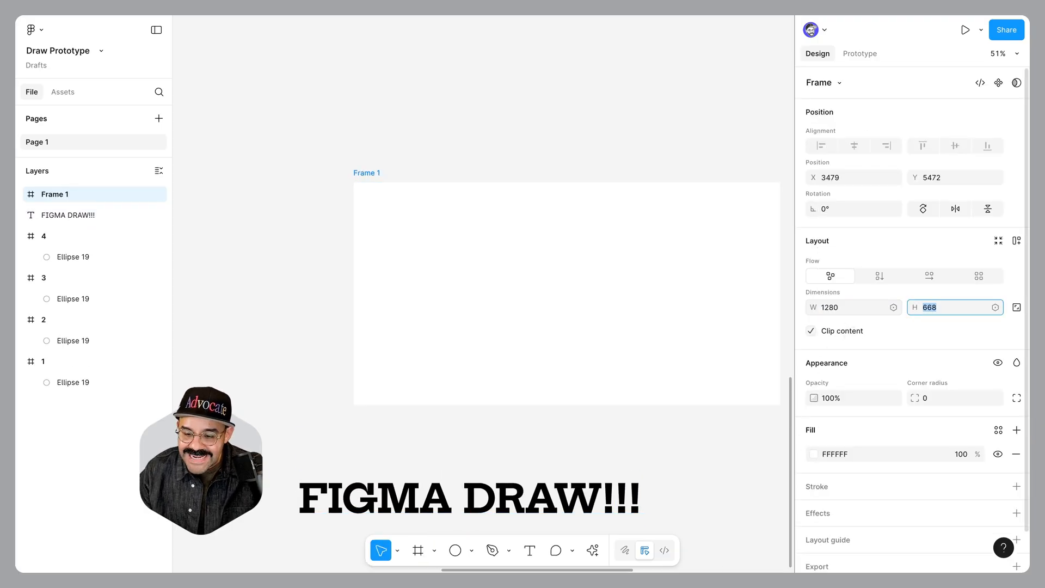
{"action": "type", "text": "1280"}
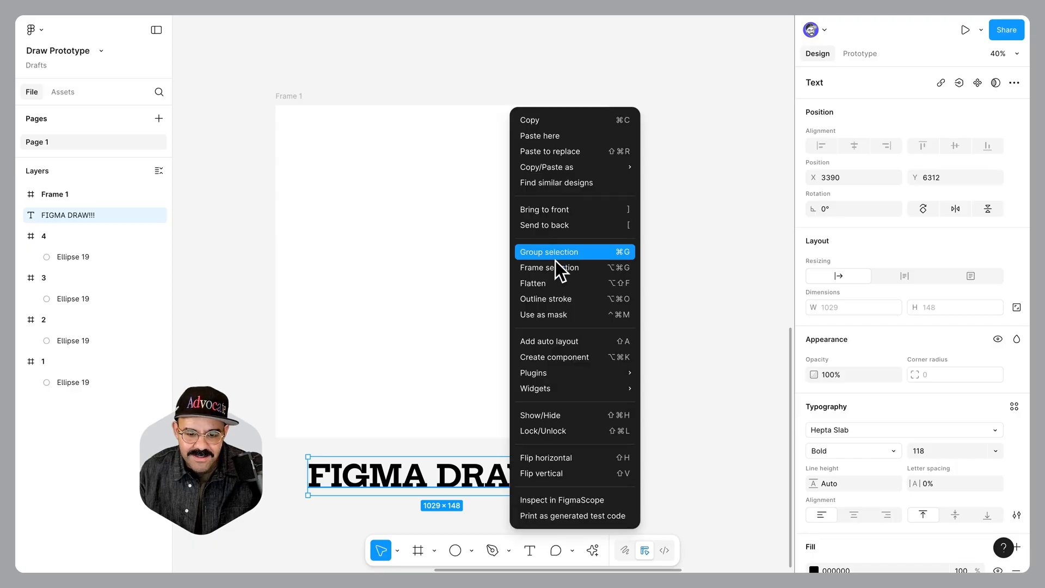
- Outline the FIGMA DRAW!!! text, flatten it into one vector path, and enter Draw mode
{"action": "left_click", "coordinate": [550, 252]}
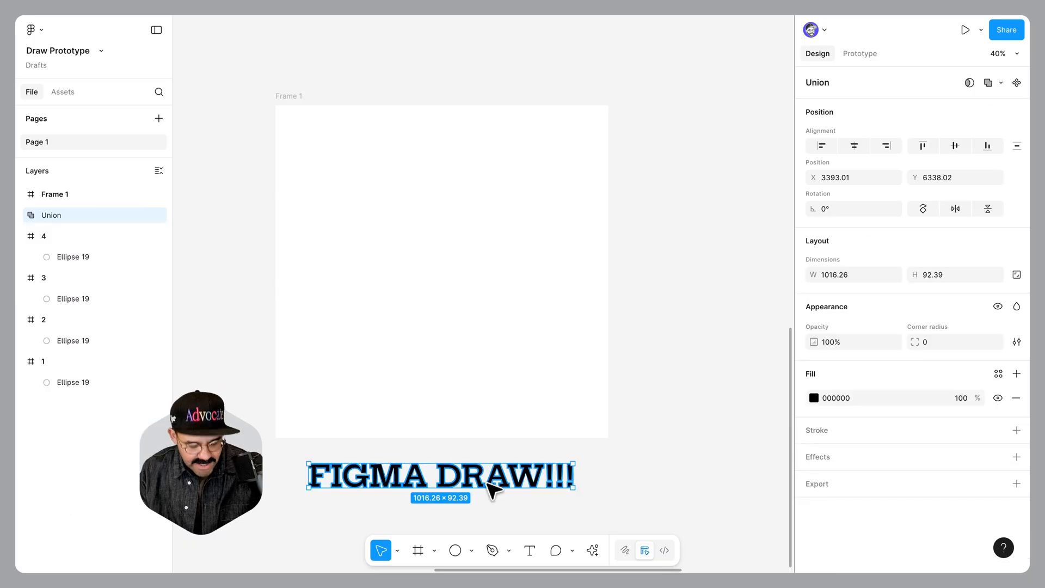
{"action": "left_click", "coordinate": [1016, 83]}
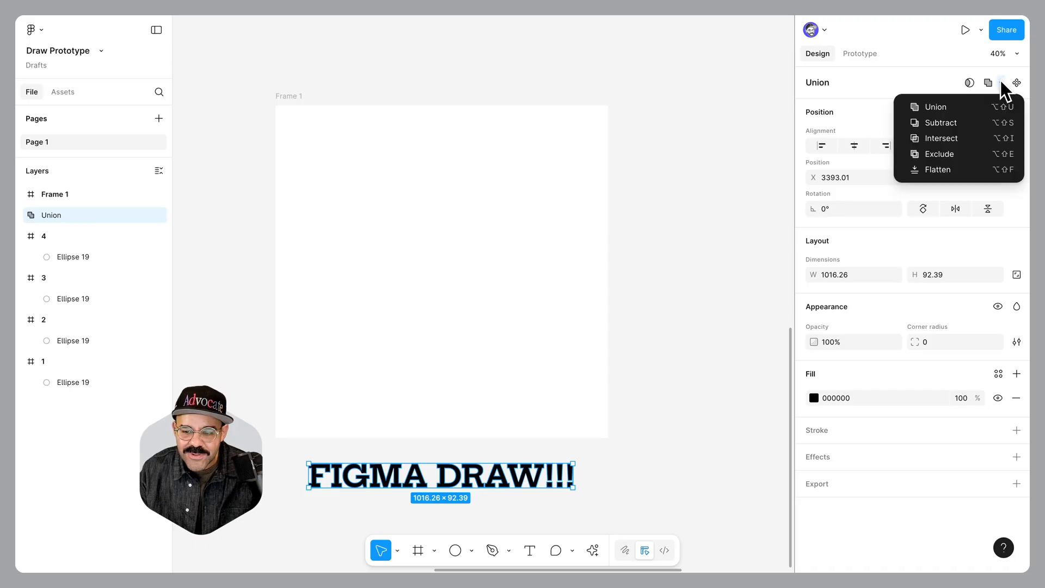
{"action": "mouse_move", "coordinate": [937, 170]}
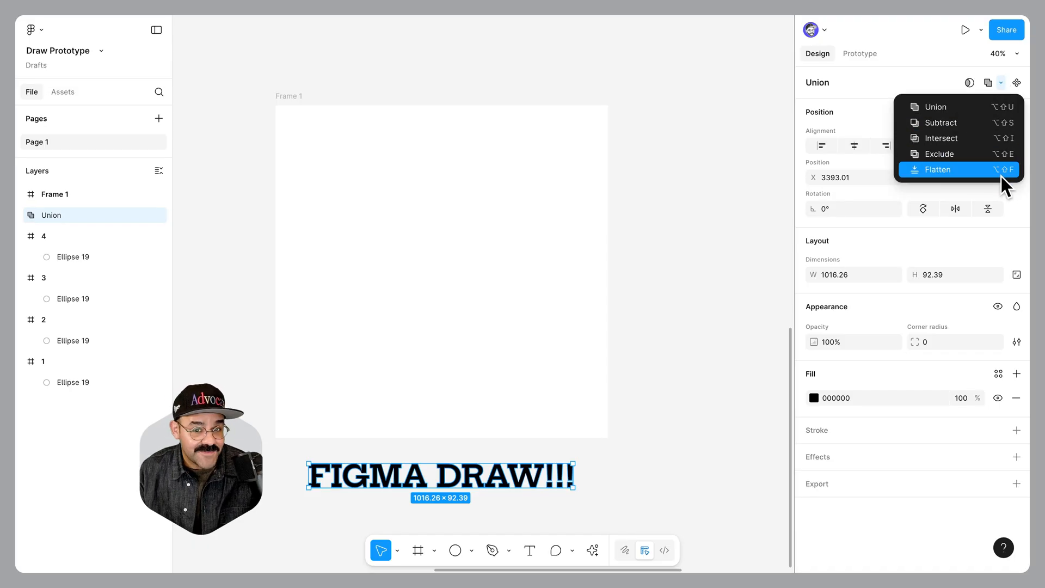
{"action": "left_click", "coordinate": [938, 169]}
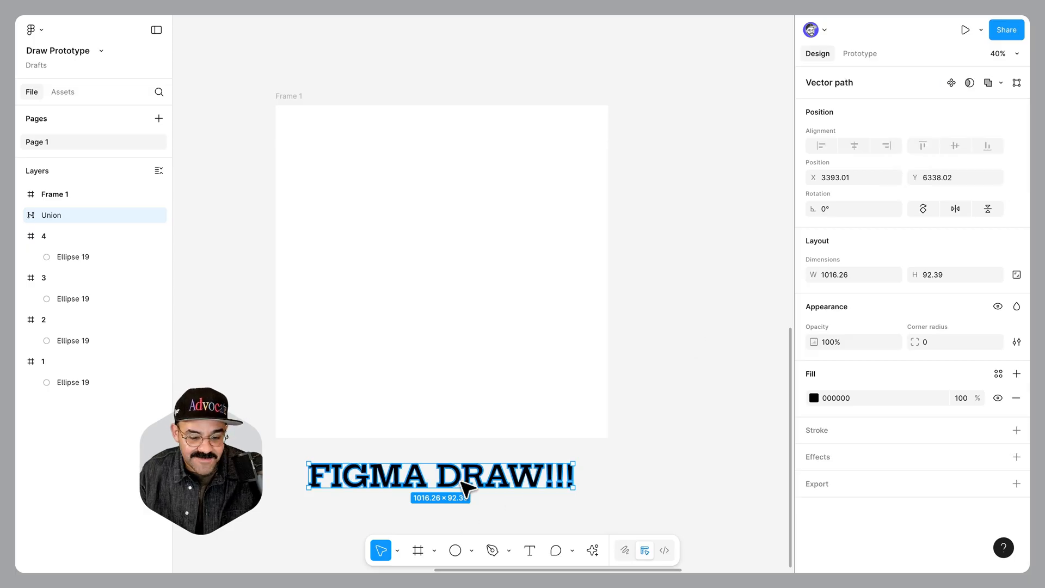
{"action": "left_click", "coordinate": [655, 550]}
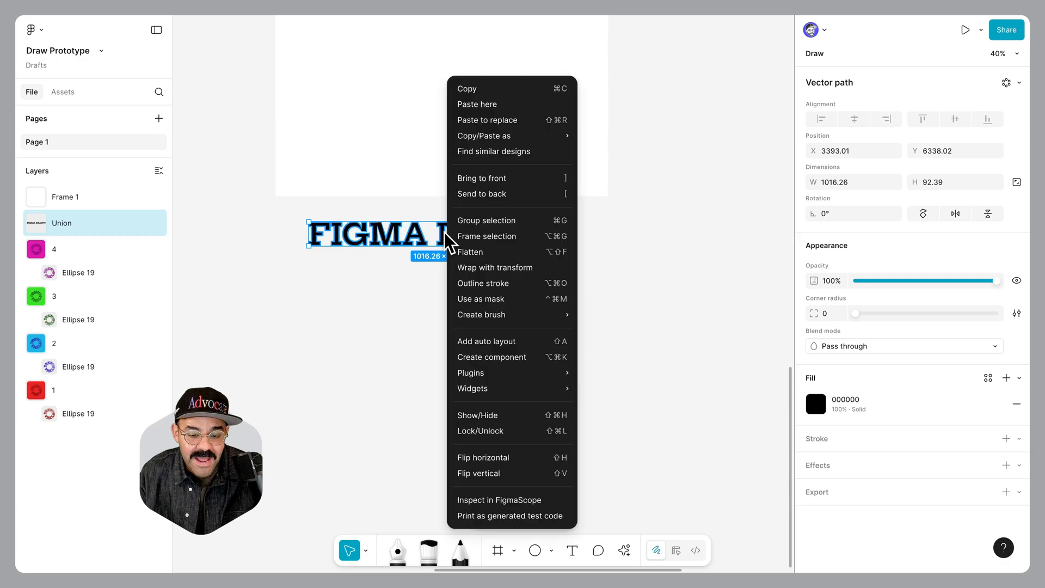
{"action": "mouse_move", "coordinate": [481, 314]}
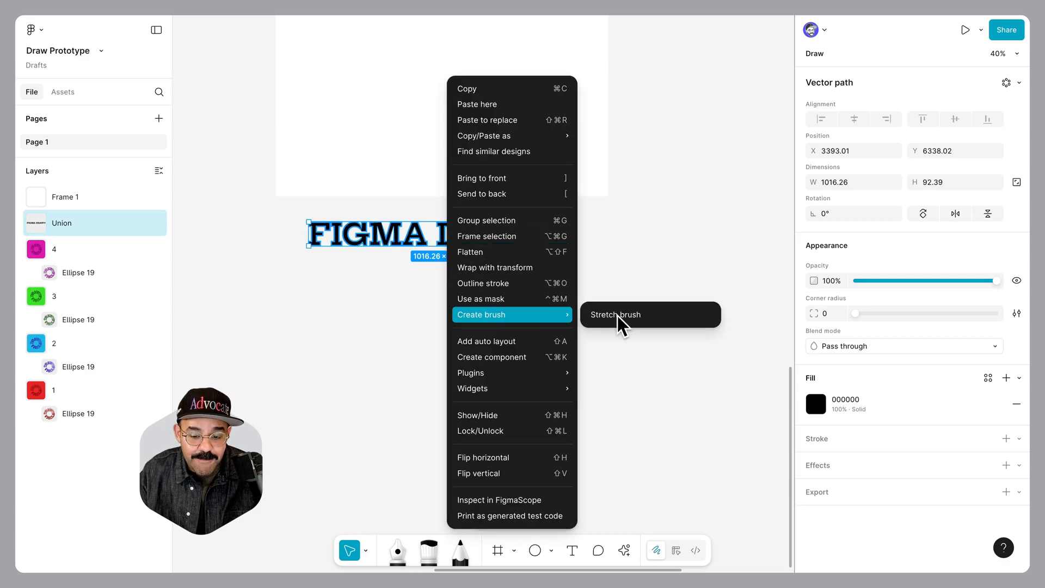
- Turn the flattened lettering into a stretch brush named 'Figma Draw Text Brush'
{"action": "left_click", "coordinate": [614, 315]}
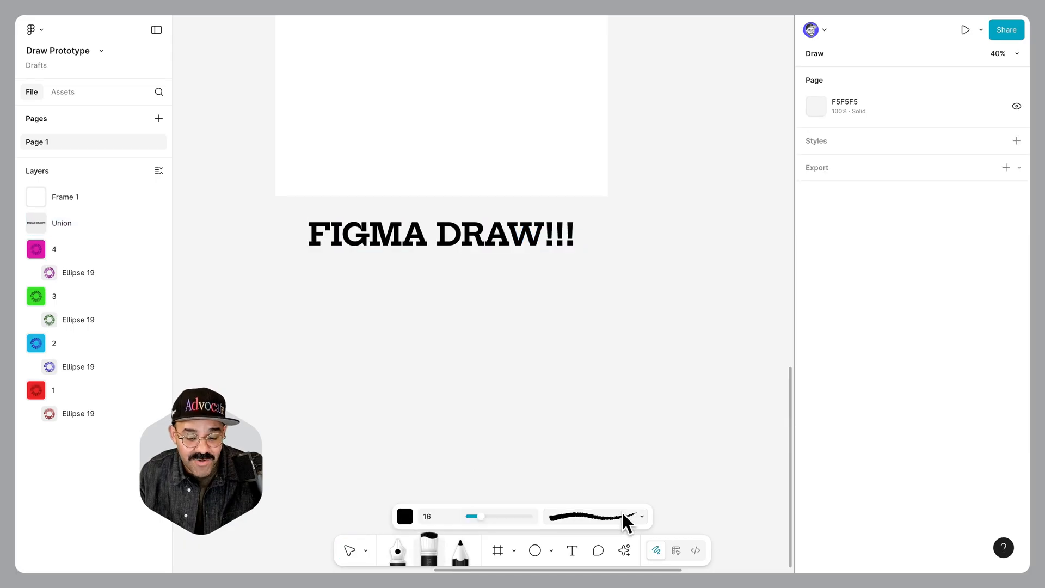
{"action": "left_click", "coordinate": [636, 517]}
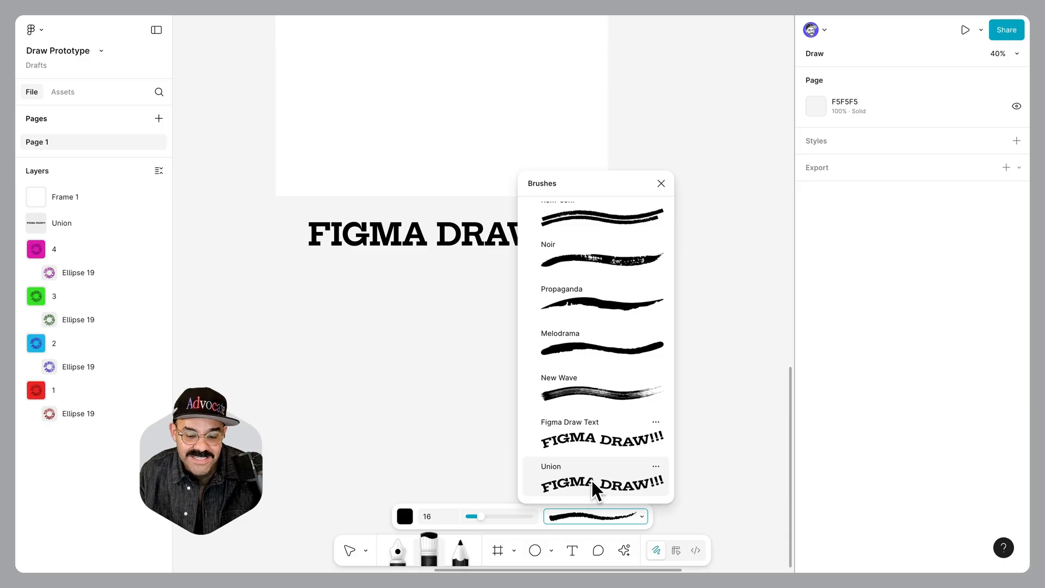
{"action": "mouse_move", "coordinate": [656, 466]}
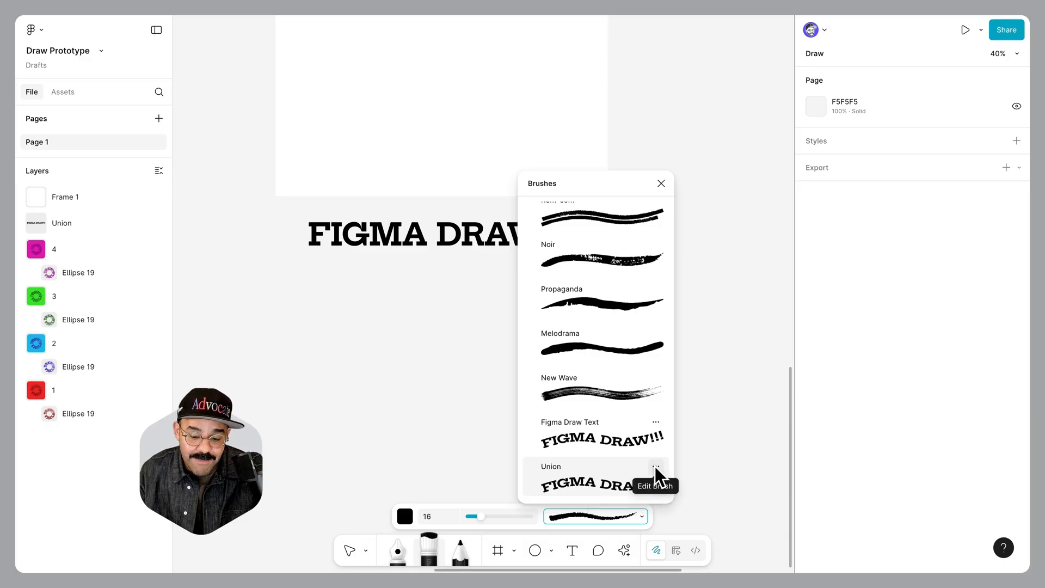
{"action": "left_click", "coordinate": [656, 466]}
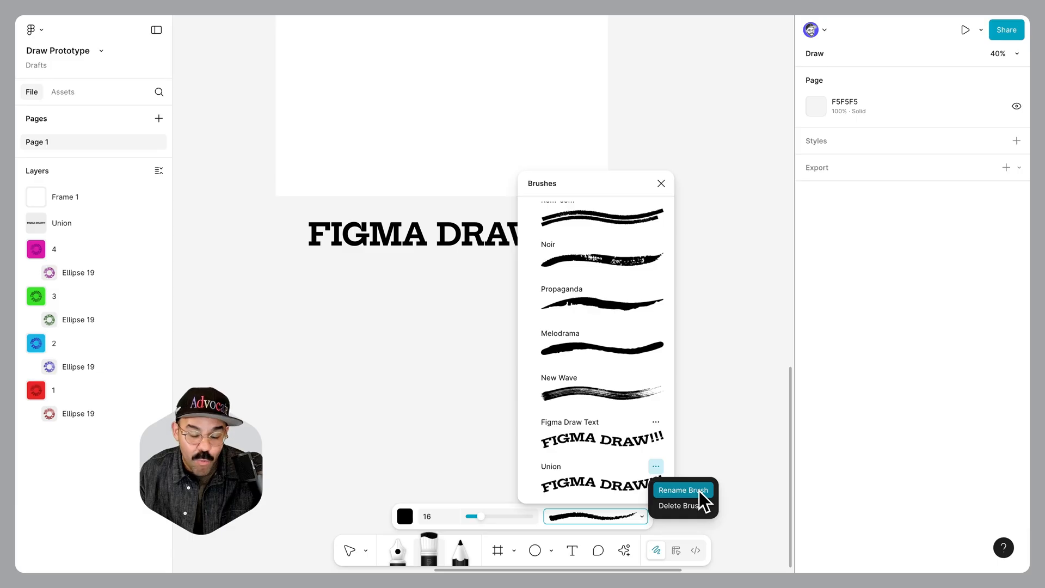
{"action": "left_click", "coordinate": [681, 490]}
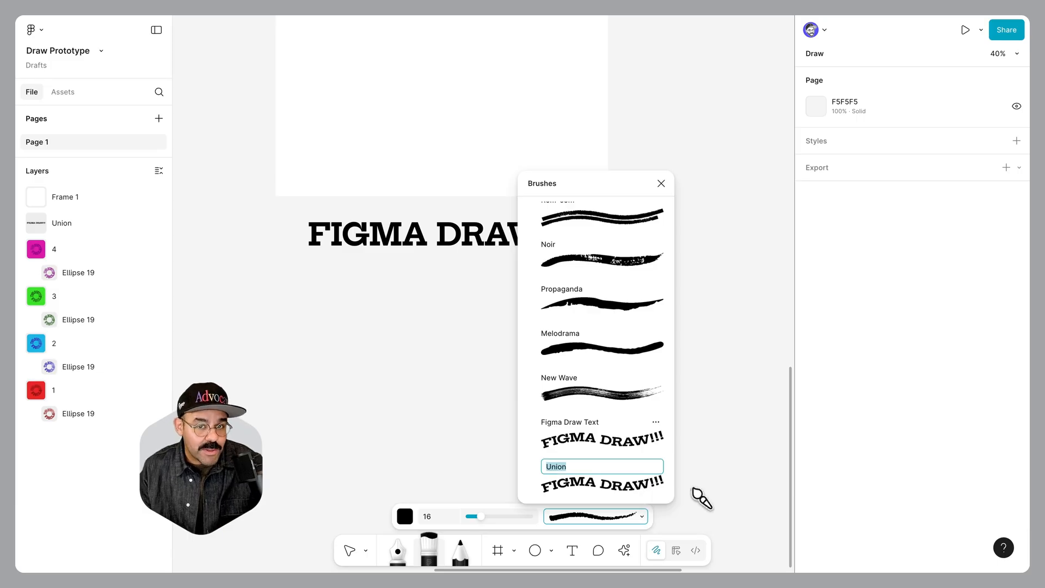
{"action": "type", "text": "Figma Draw Text Brush"}
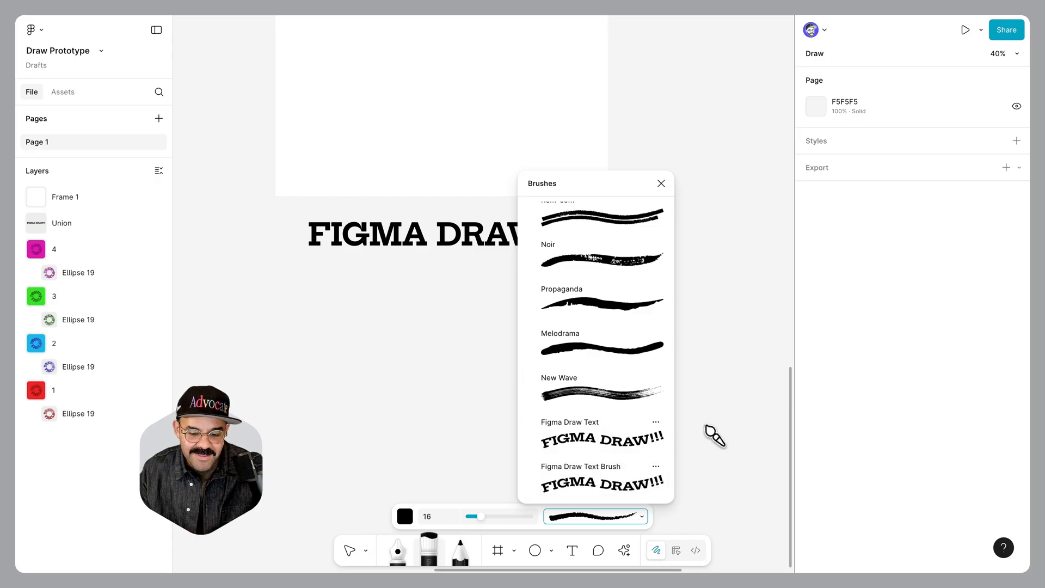
{"action": "left_click", "coordinate": [660, 184]}
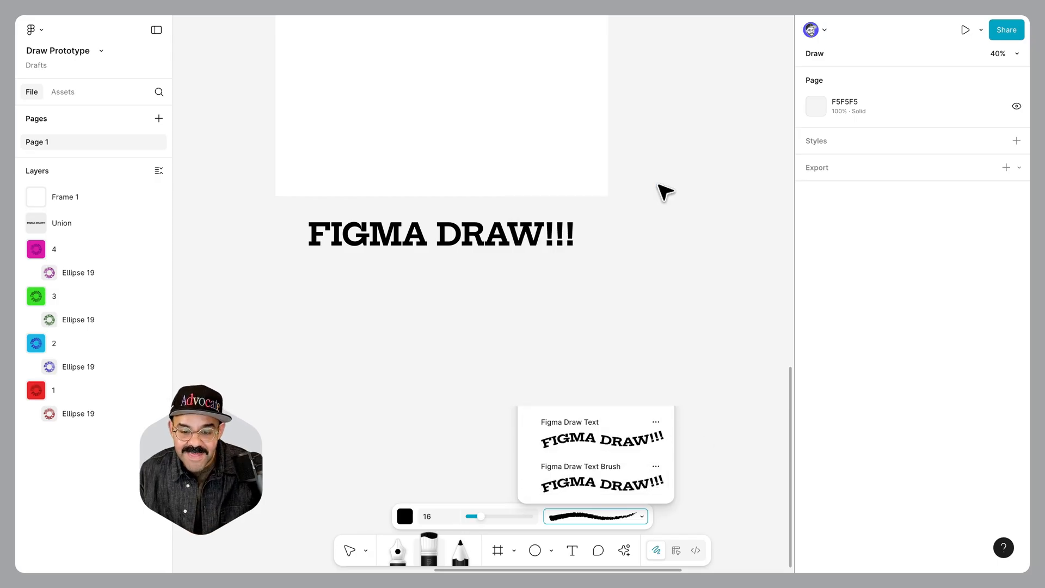
- Paint a test stroke and pick the Figma Draw Text Brush
{"action": "left_click_drag", "start_coordinate": [357, 358], "coordinate": [667, 400]}
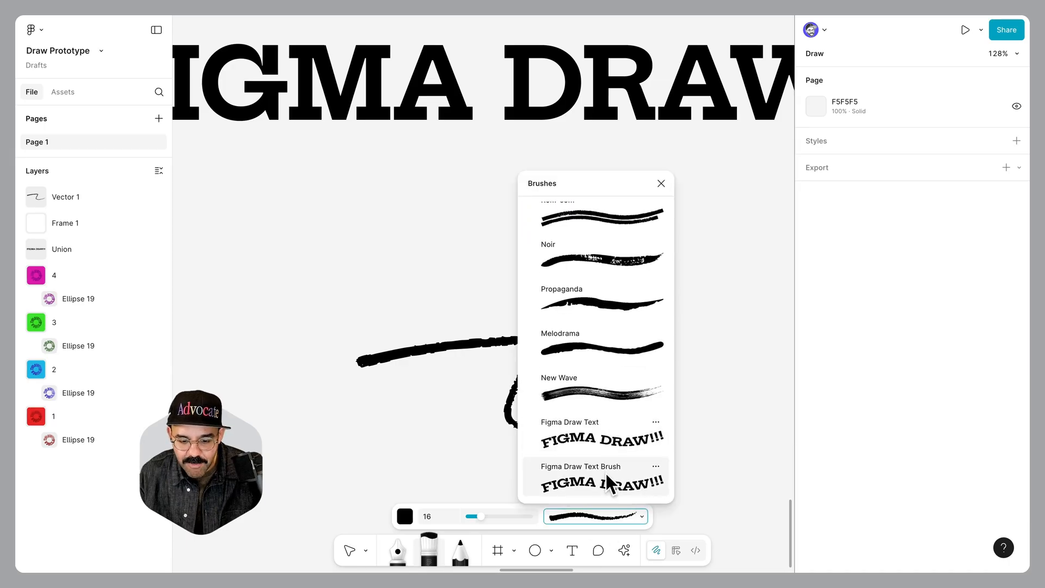
{"action": "left_click", "coordinate": [596, 475]}
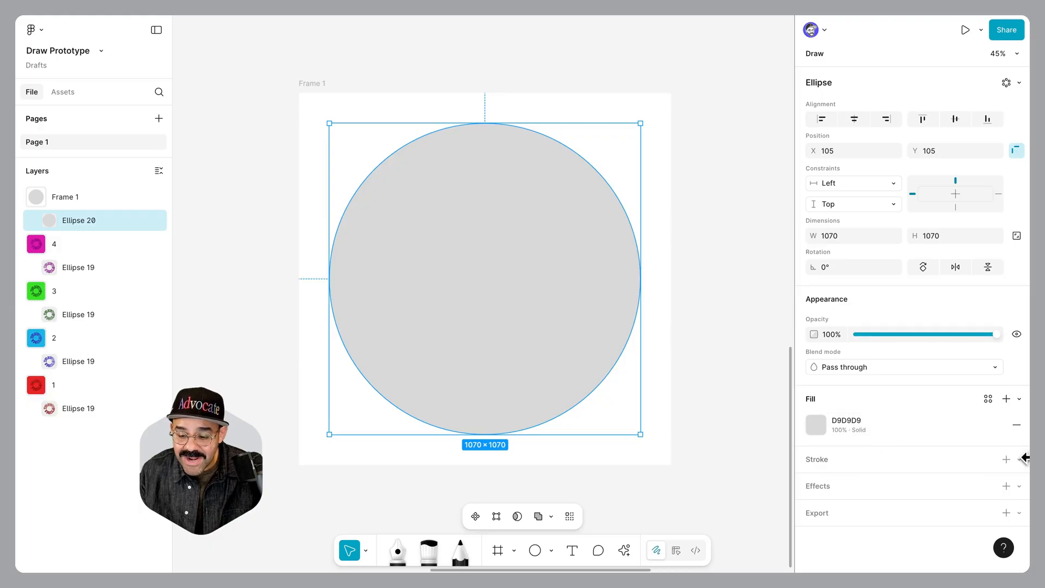
- Give the circle the FIGMA DRAW!!! brush stroke at weight 200
{"action": "left_click", "coordinate": [1019, 460]}
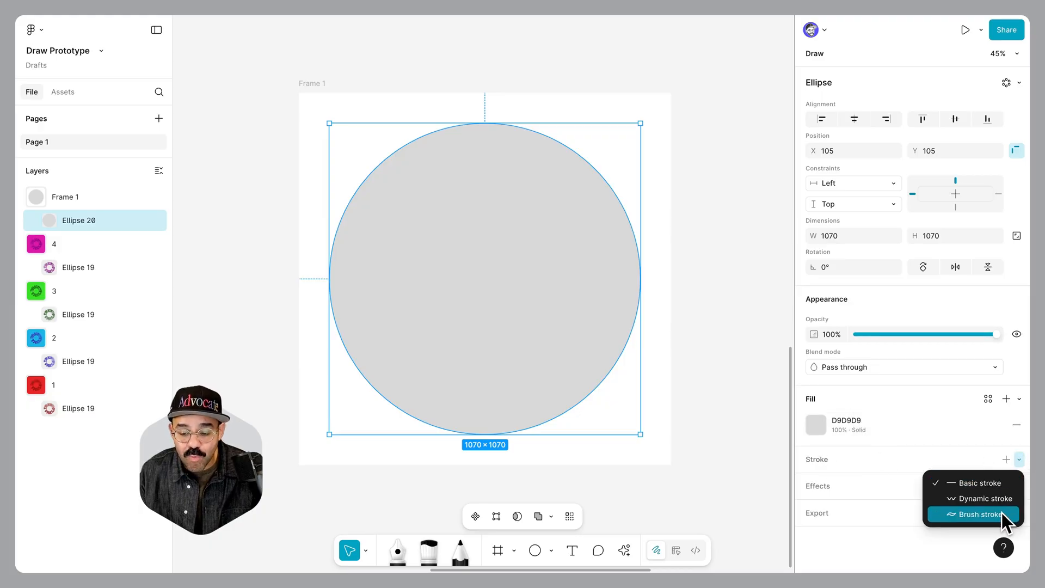
{"action": "left_click", "coordinate": [986, 514]}
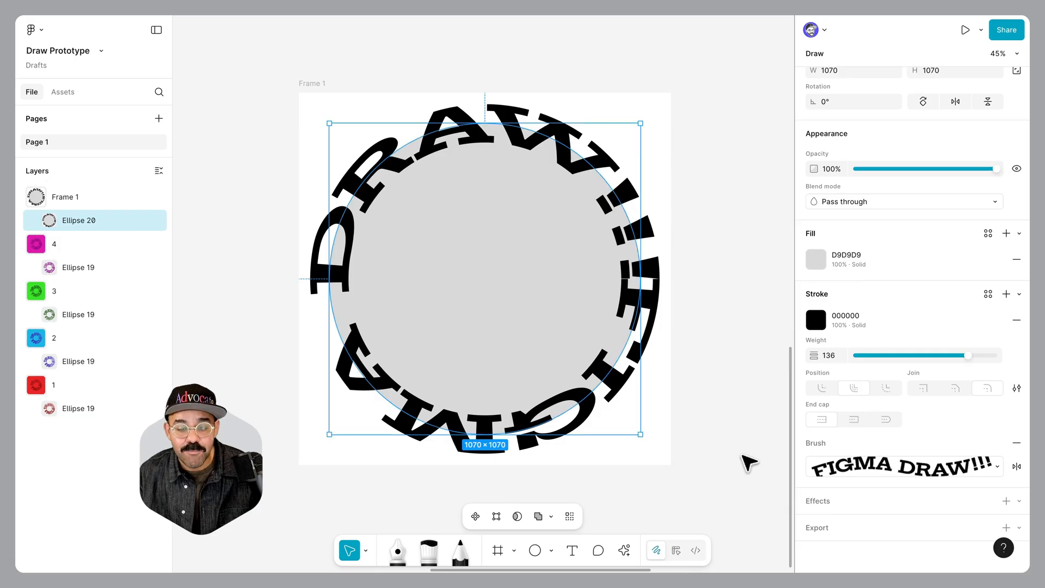
{"action": "left_click_drag", "start_coordinate": [937, 356], "coordinate": [993, 355]}
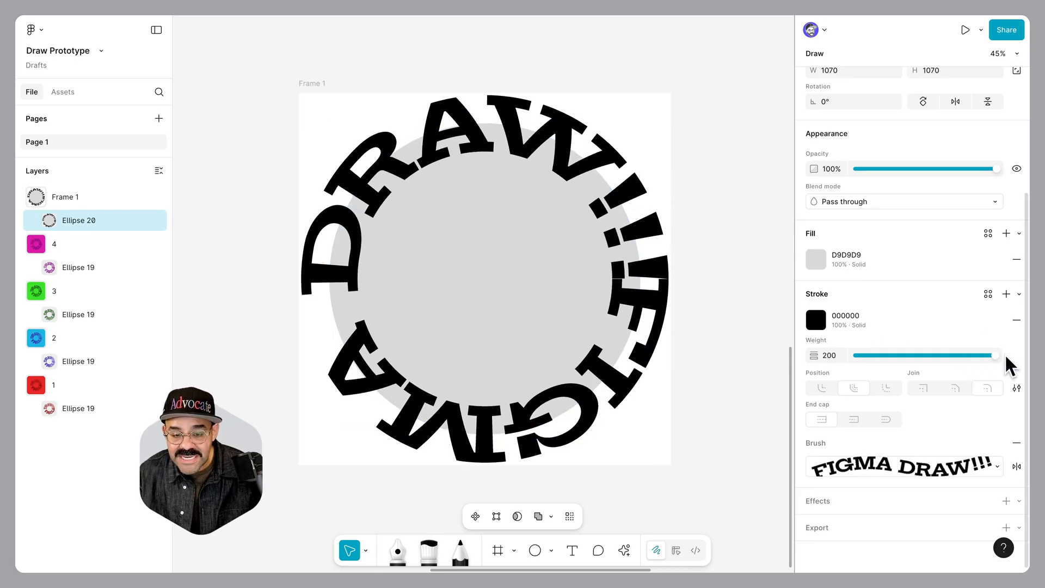
- Resize the lettered ring to 726 × 726
{"action": "left_click_drag", "start_coordinate": [671, 90], "coordinate": [627, 140]}
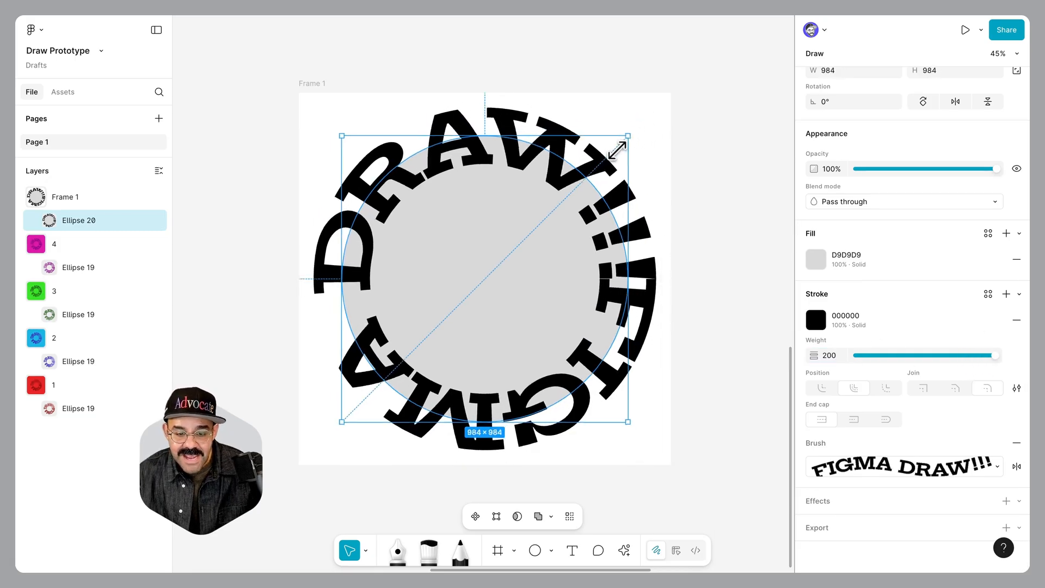
{"action": "left_click_drag", "start_coordinate": [627, 137], "coordinate": [587, 194]}
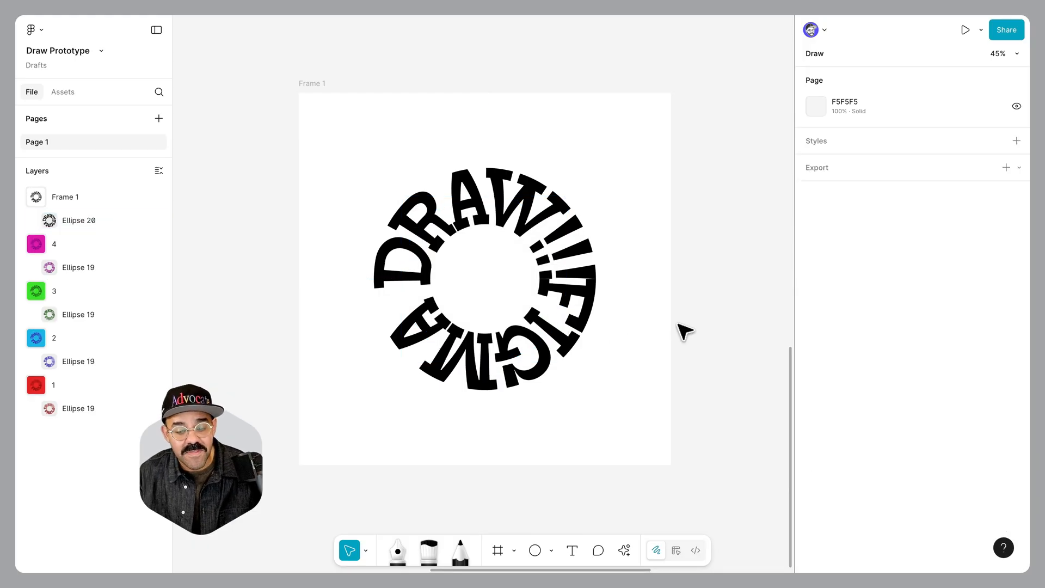
{"action": "mouse_move", "coordinate": [570, 327]}
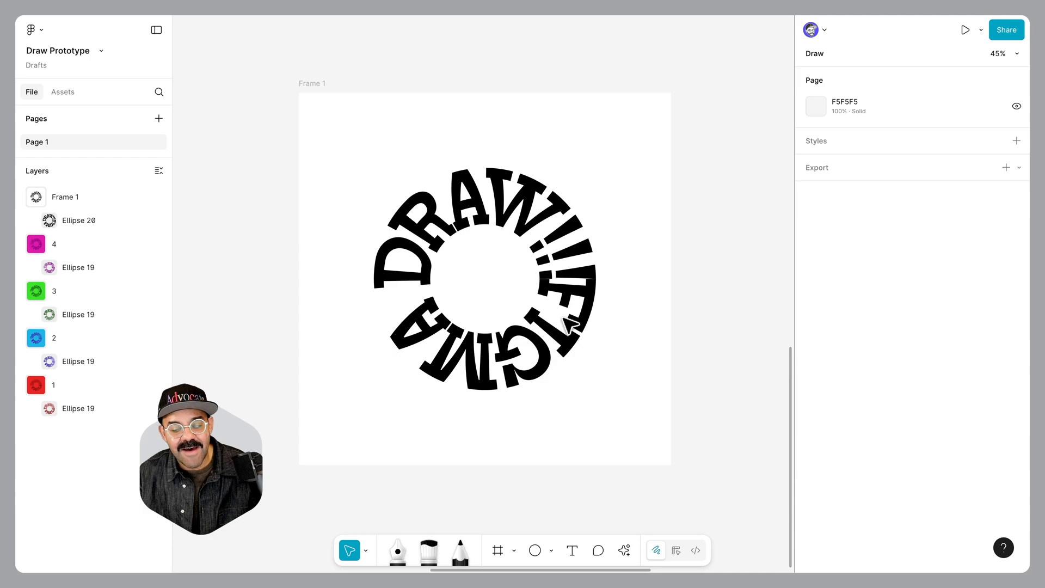
{"action": "left_click", "coordinate": [78, 220]}
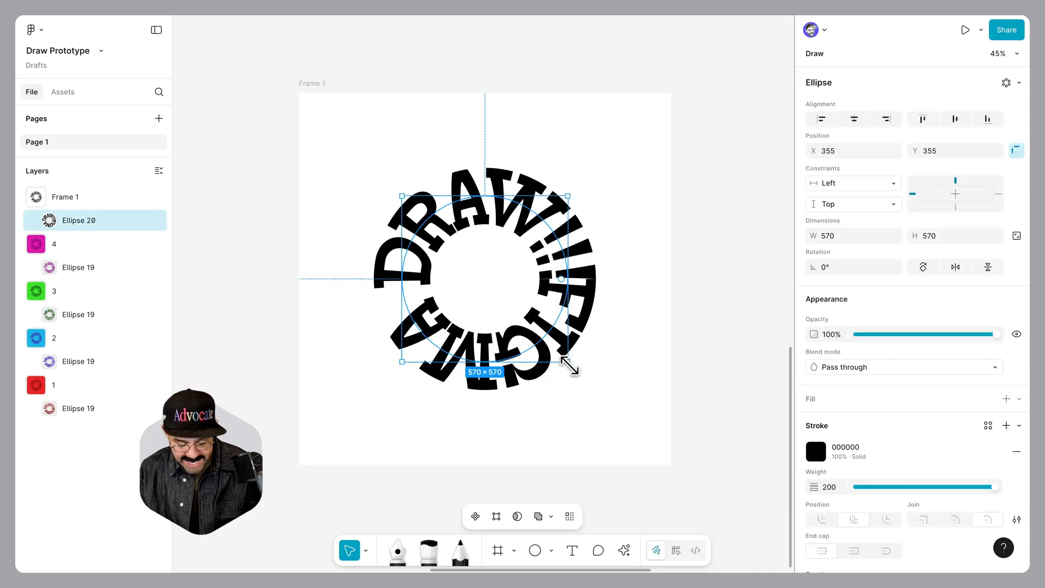
{"action": "left_click_drag", "start_coordinate": [564, 362], "coordinate": [592, 386]}
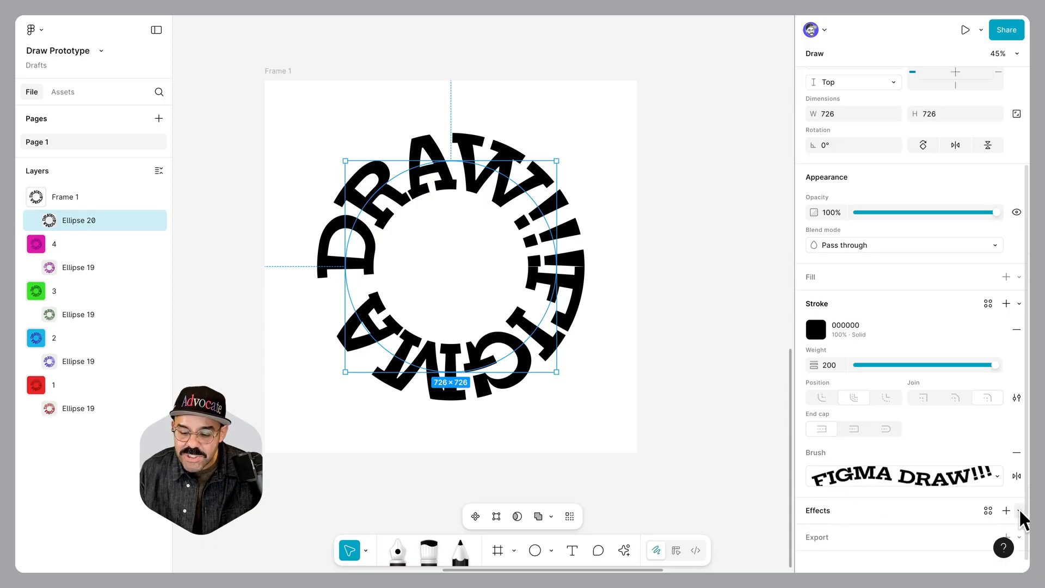
- Add a progressive layer blur from 0 to 60, angled so the top letters blur
{"action": "left_click", "coordinate": [1007, 510]}
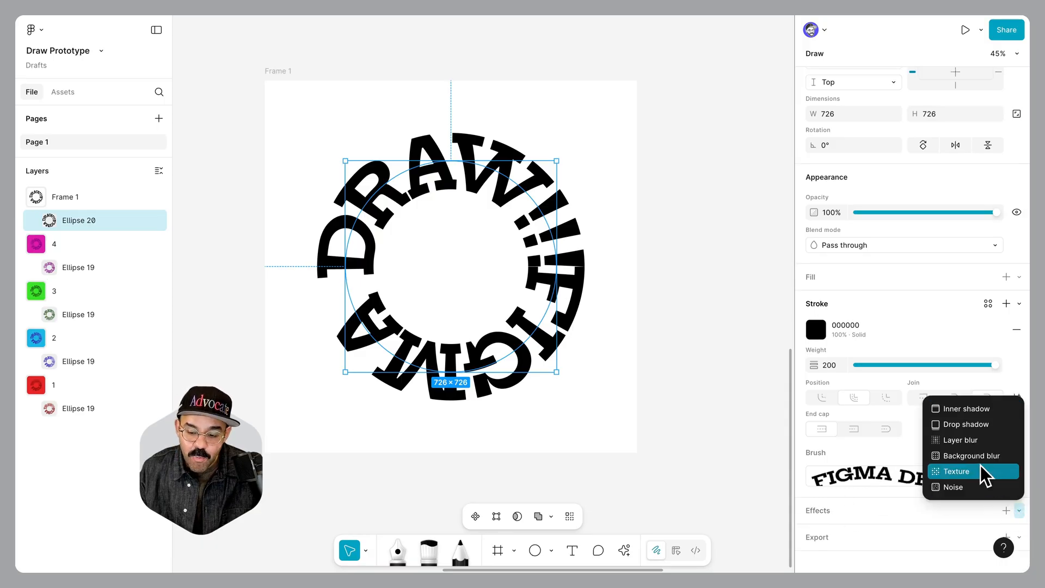
{"action": "left_click", "coordinate": [959, 440]}
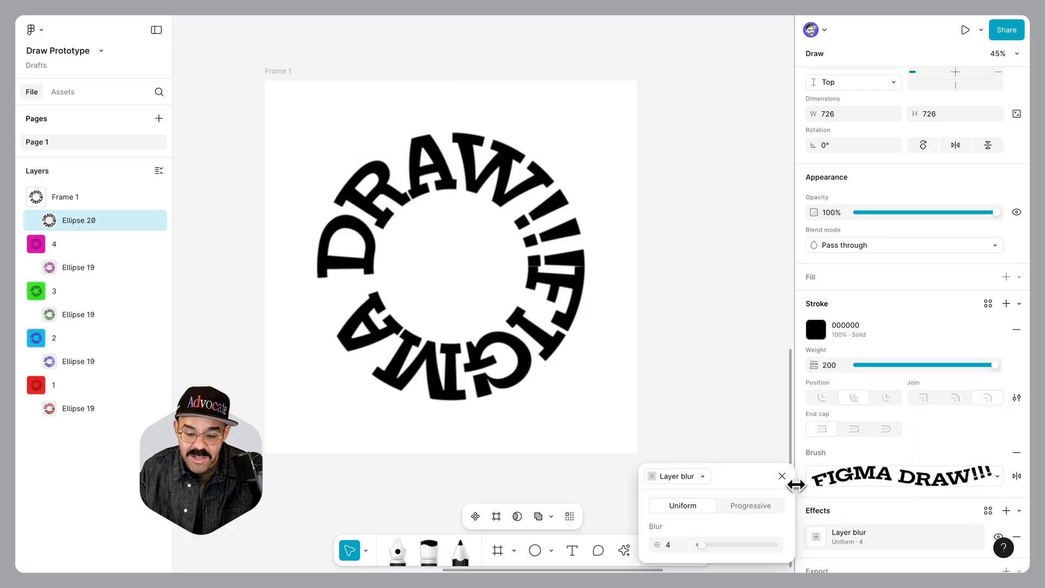
{"action": "left_click", "coordinate": [750, 506]}
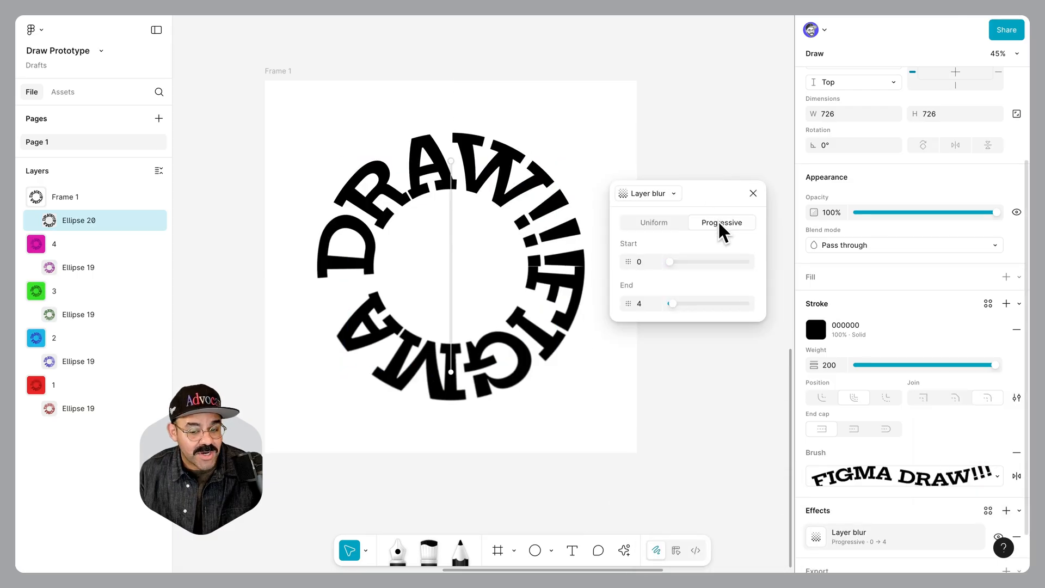
{"action": "left_click_drag", "start_coordinate": [671, 304], "coordinate": [734, 303]}
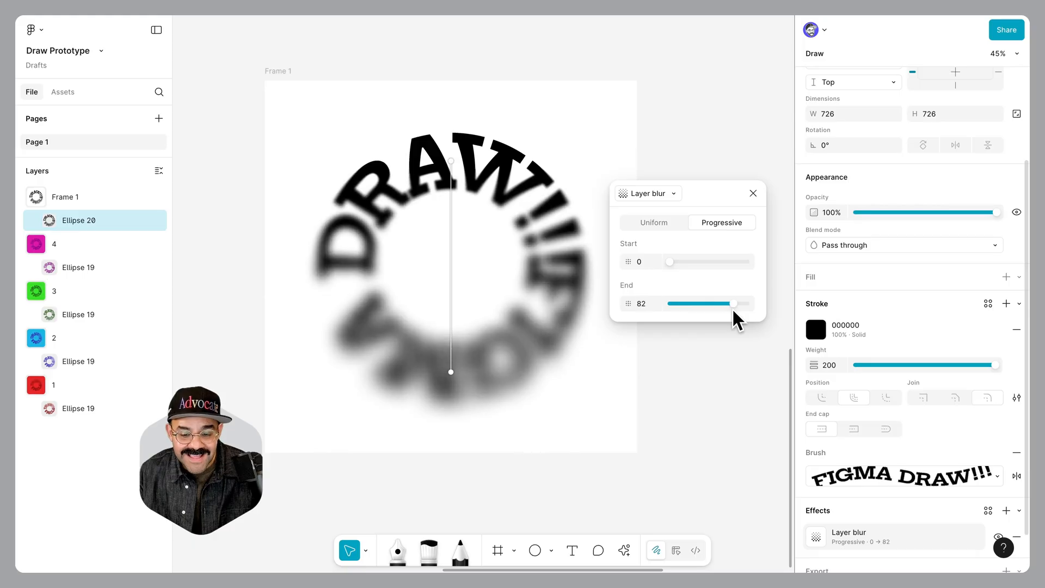
{"action": "left_click_drag", "start_coordinate": [746, 303], "coordinate": [718, 303]}
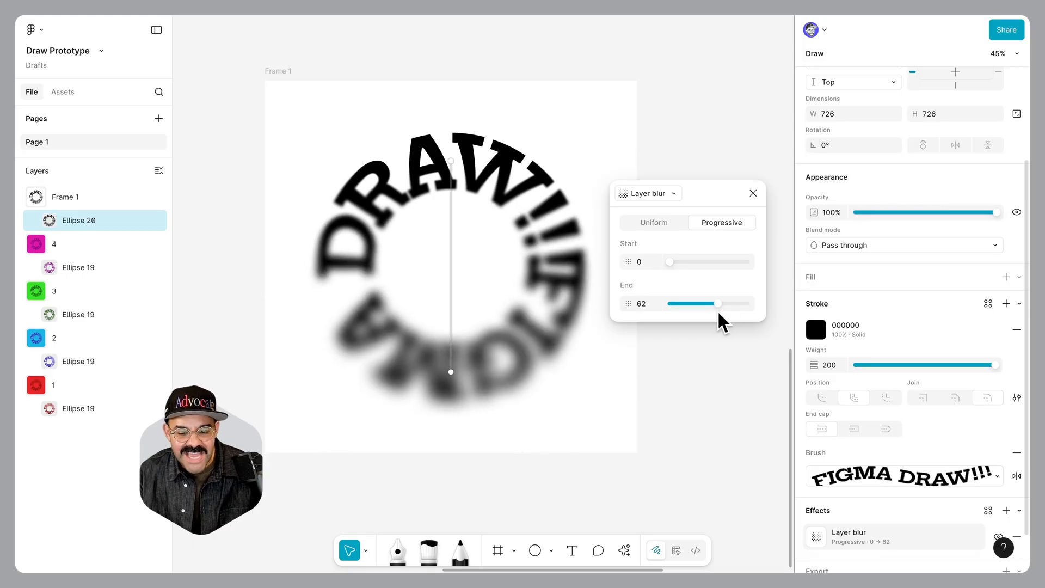
{"action": "left_click_drag", "start_coordinate": [719, 303], "coordinate": [718, 304]}
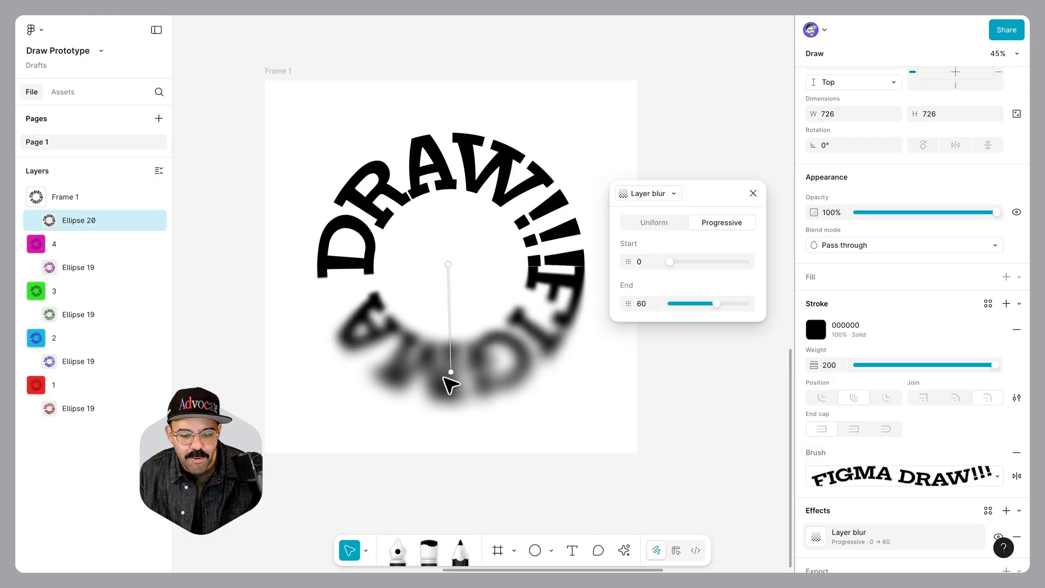
{"action": "left_click_drag", "start_coordinate": [449, 372], "coordinate": [457, 164]}
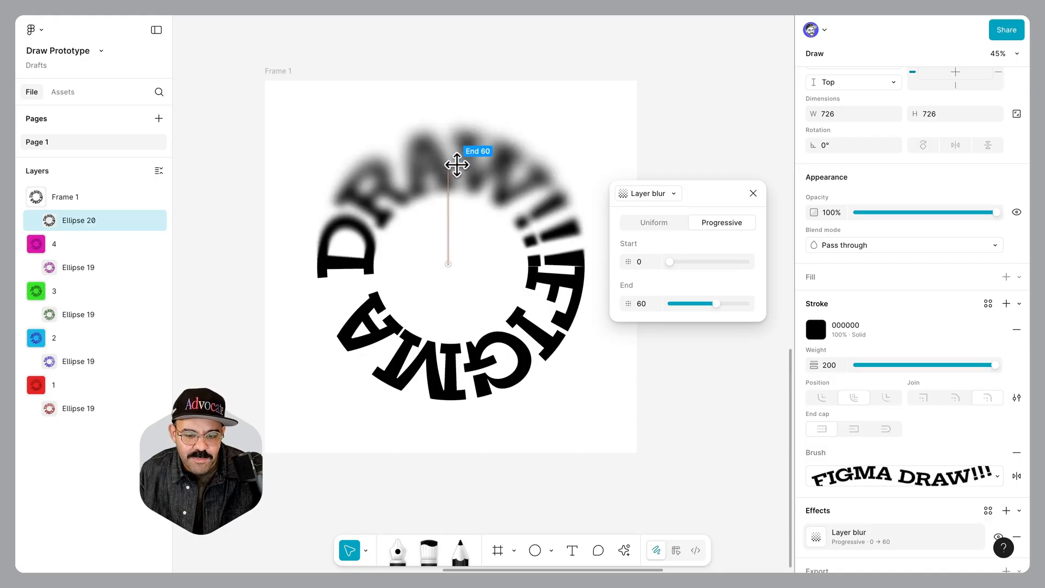
{"action": "left_click_drag", "start_coordinate": [457, 165], "coordinate": [451, 284]}
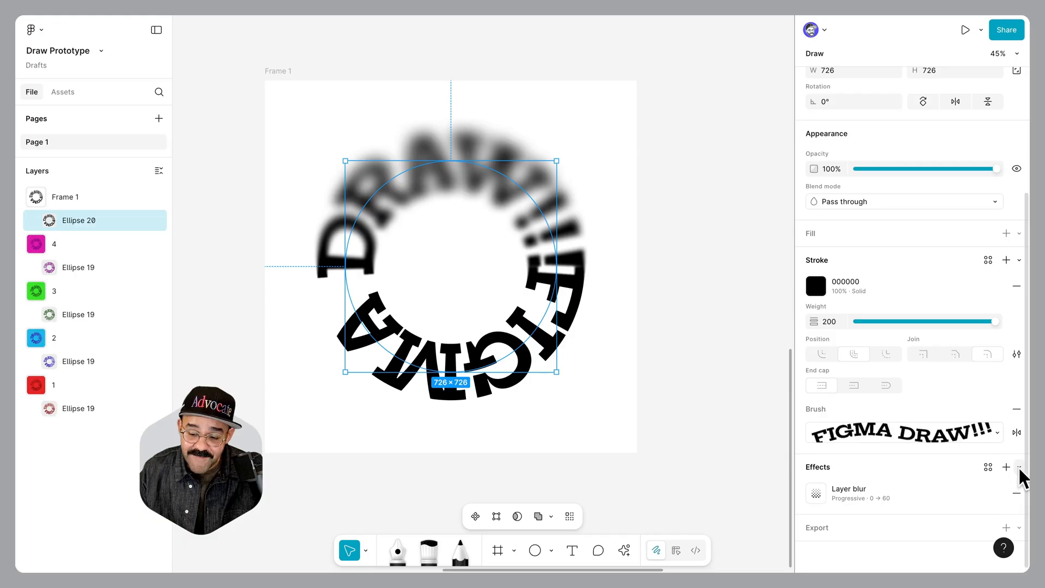
- Add a Texture effect clipped to the ring's shape, with size 19.1 and radius 100
{"action": "left_click", "coordinate": [1006, 467]}
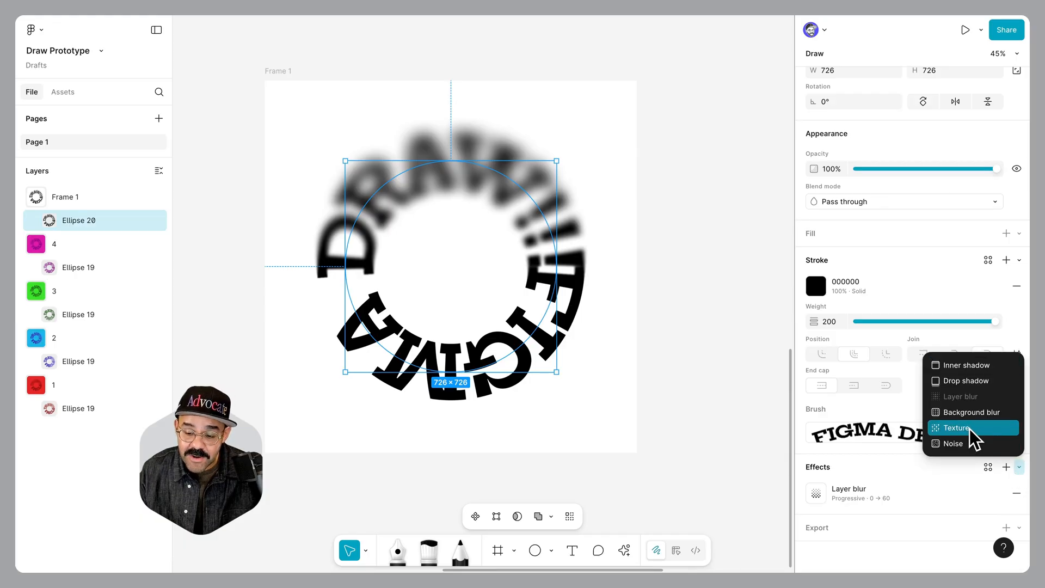
{"action": "left_click", "coordinate": [956, 428]}
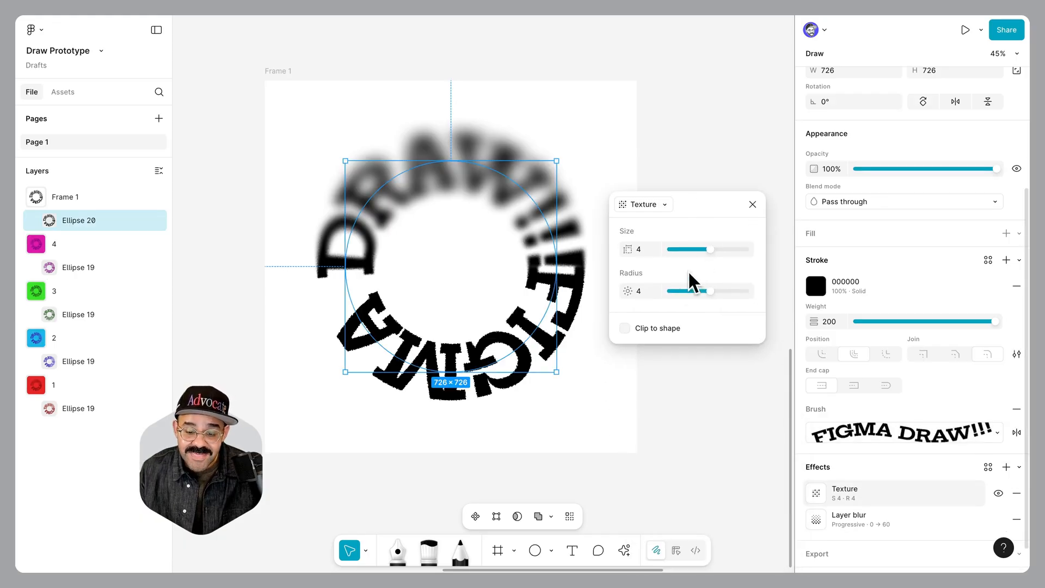
{"action": "left_click_drag", "start_coordinate": [709, 291], "coordinate": [730, 291]}
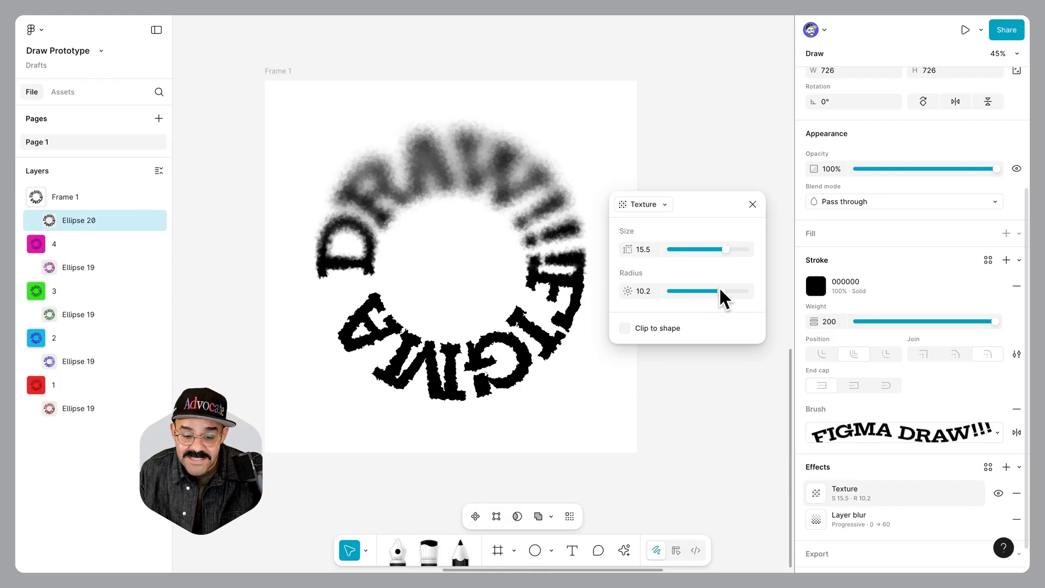
{"action": "left_click_drag", "start_coordinate": [725, 291], "coordinate": [719, 291]}
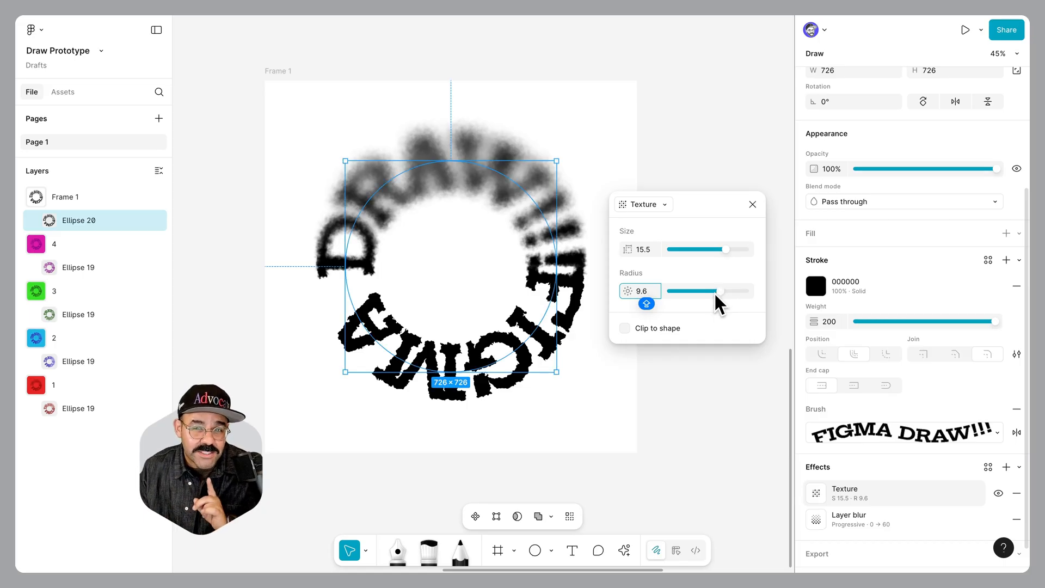
{"action": "left_click", "coordinate": [624, 327]}
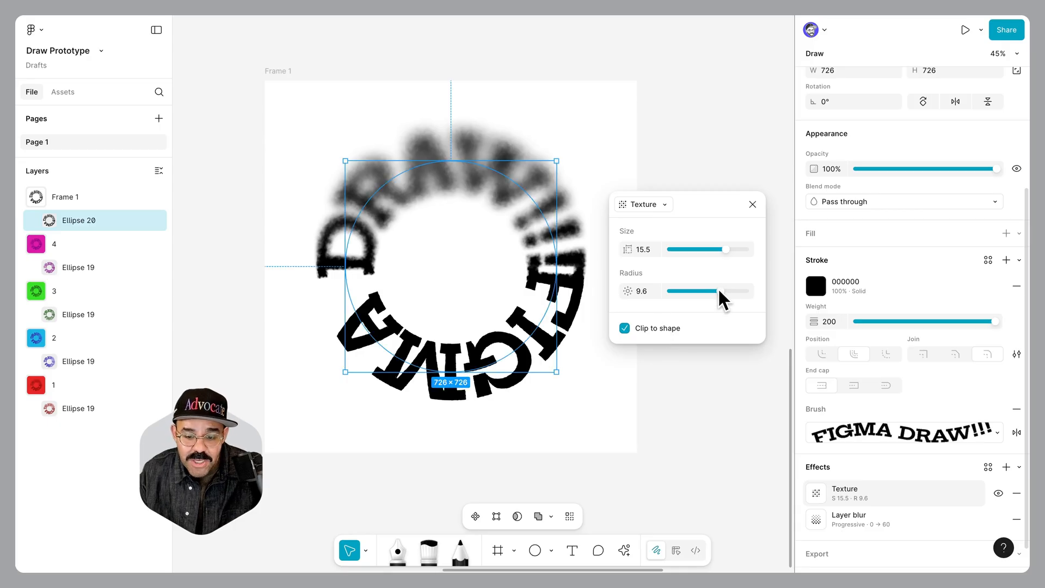
{"action": "left_click_drag", "start_coordinate": [724, 291], "coordinate": [739, 290]}
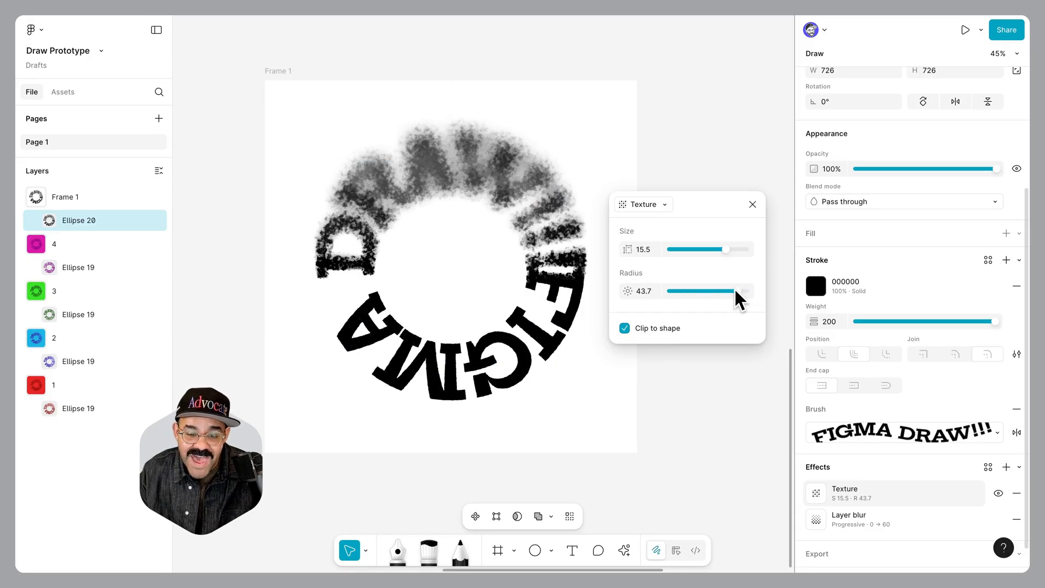
{"action": "left_click_drag", "start_coordinate": [733, 249], "coordinate": [736, 256]}
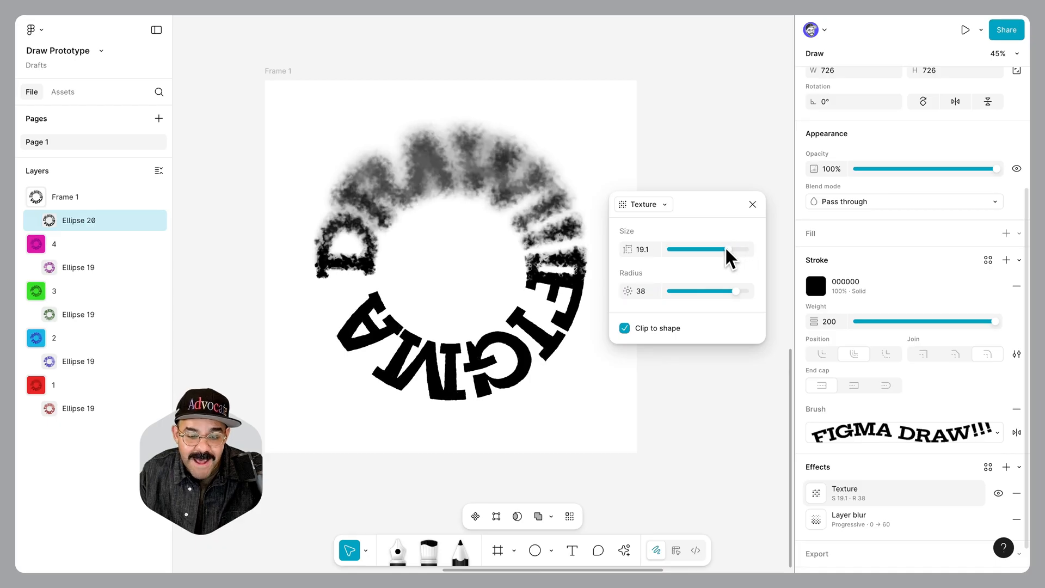
{"action": "left_click_drag", "start_coordinate": [709, 249], "coordinate": [737, 249]}
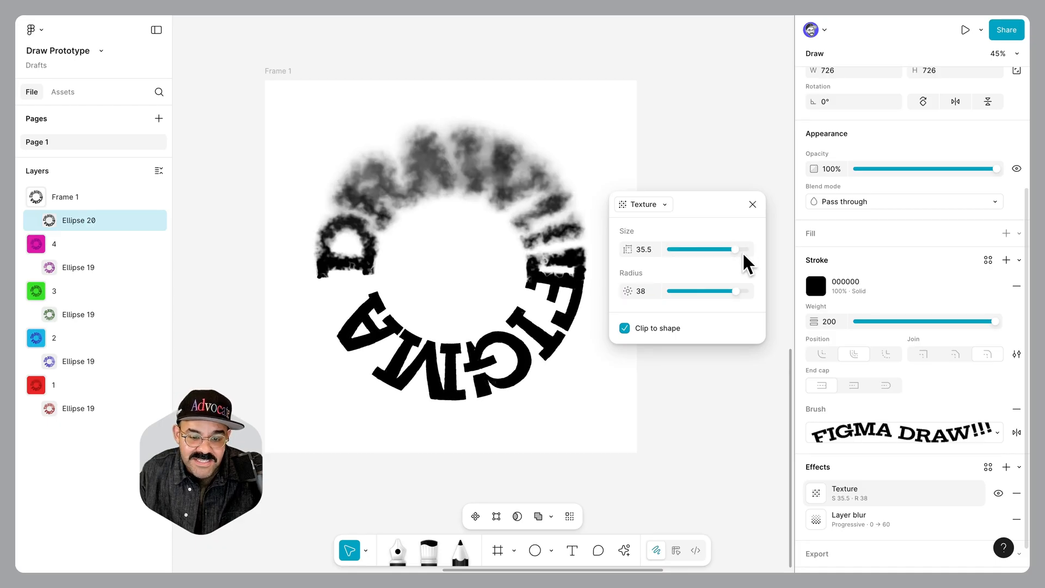
{"action": "left_click_drag", "start_coordinate": [740, 249], "coordinate": [716, 249]}
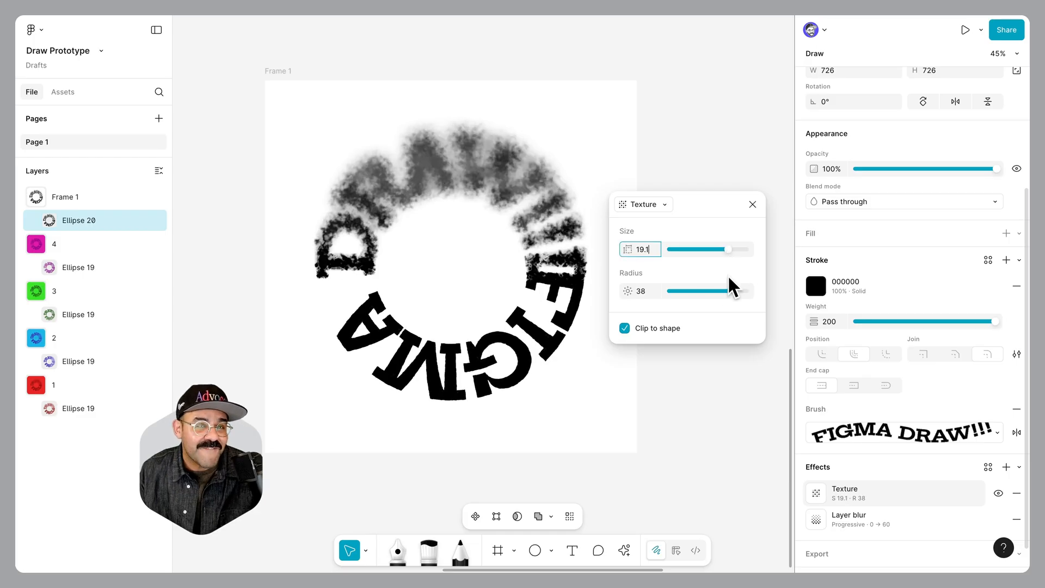
{"action": "left_click_drag", "start_coordinate": [720, 291], "coordinate": [750, 291]}
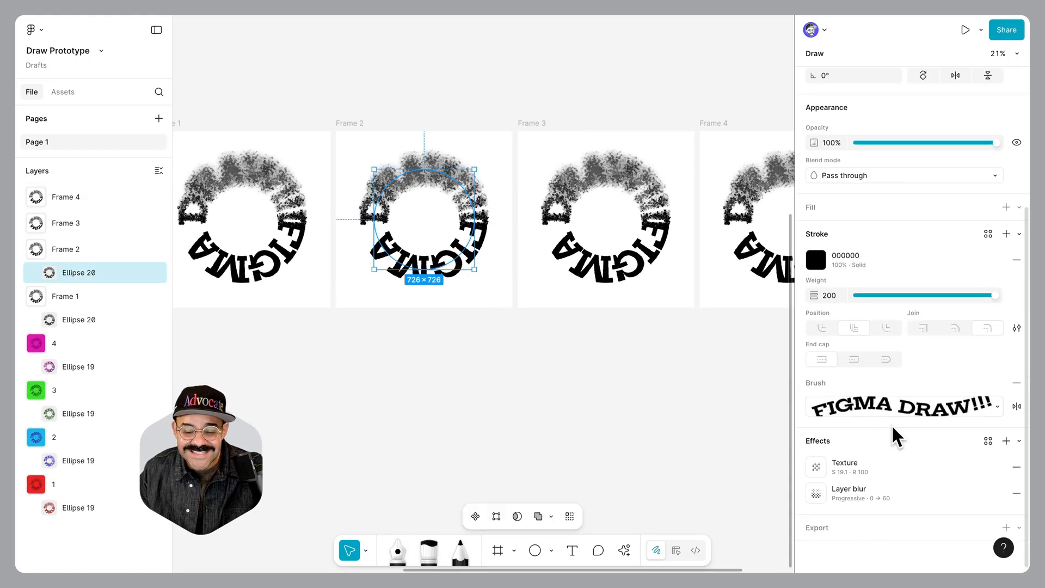
- Select the rings in Frames 2–4 and rotate Frame 4's progressive blur to another side
{"action": "left_click", "coordinate": [849, 493]}
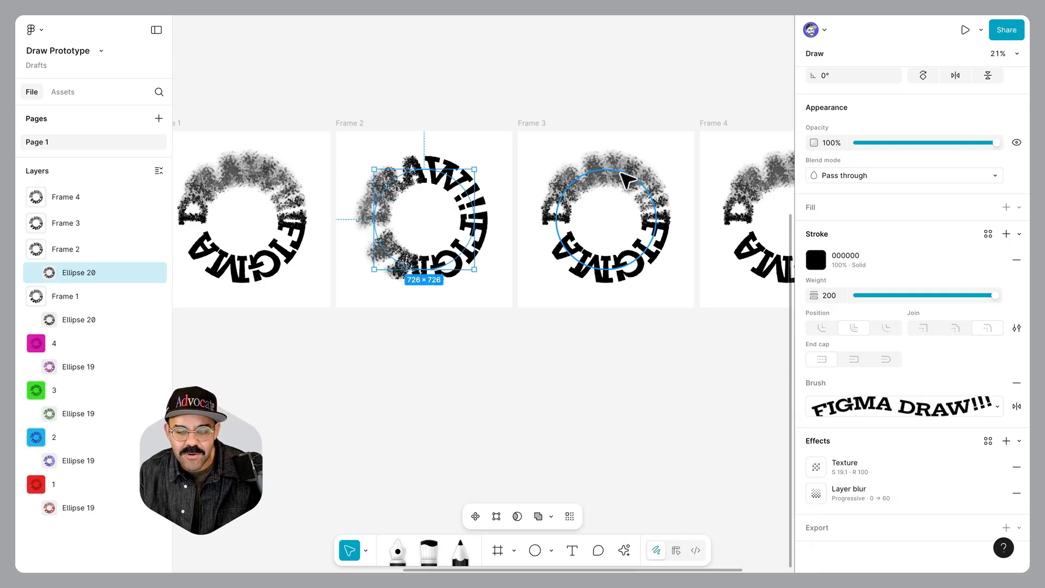
{"action": "left_click", "coordinate": [849, 493]}
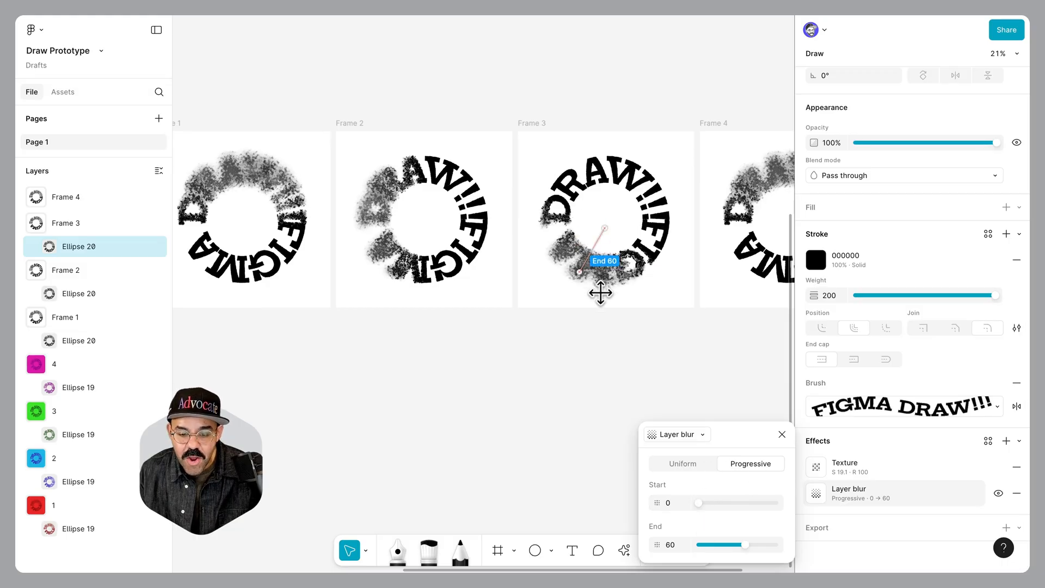
{"action": "left_click", "coordinate": [781, 434]}
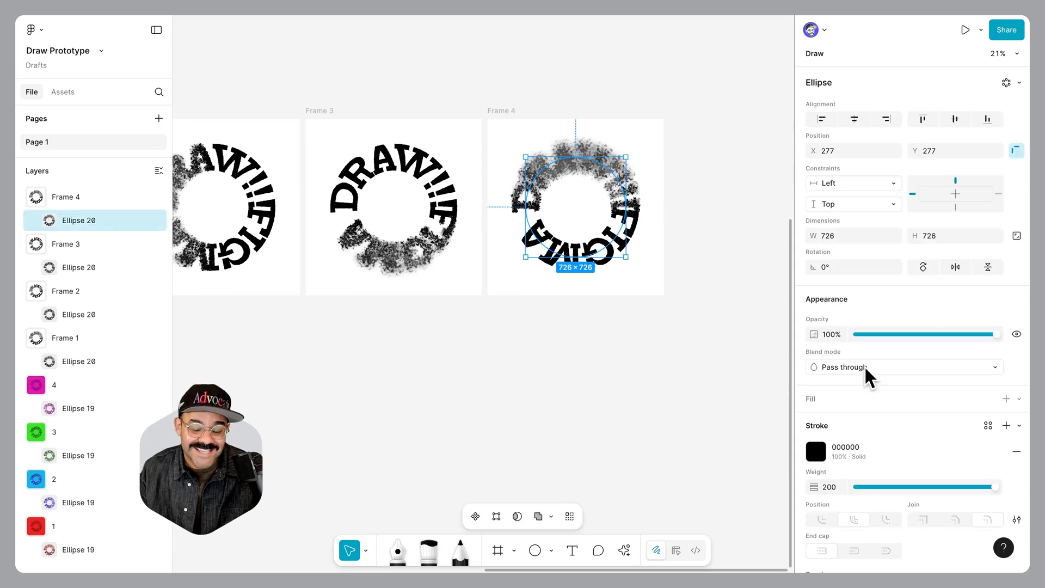
{"action": "left_click", "coordinate": [818, 493]}
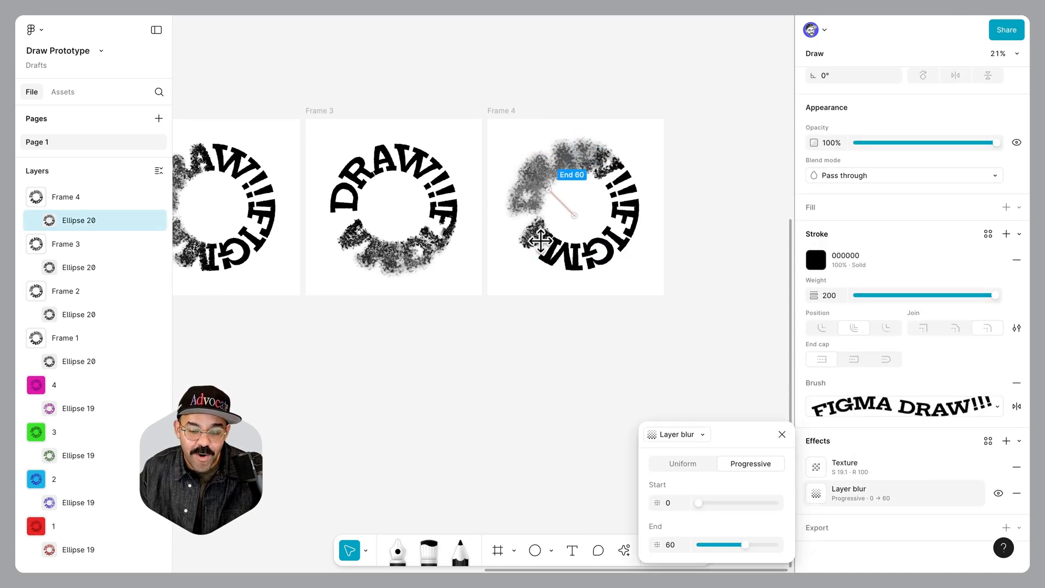
{"action": "left_click_drag", "start_coordinate": [564, 213], "coordinate": [583, 172]}
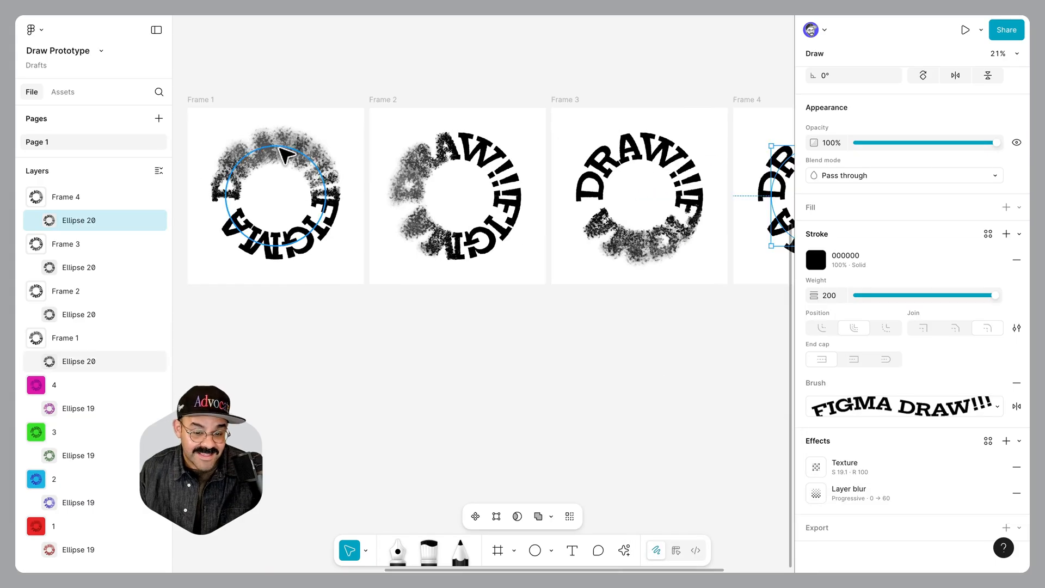
{"action": "scroll", "scroll_direction": "right", "scroll_amount": 3}
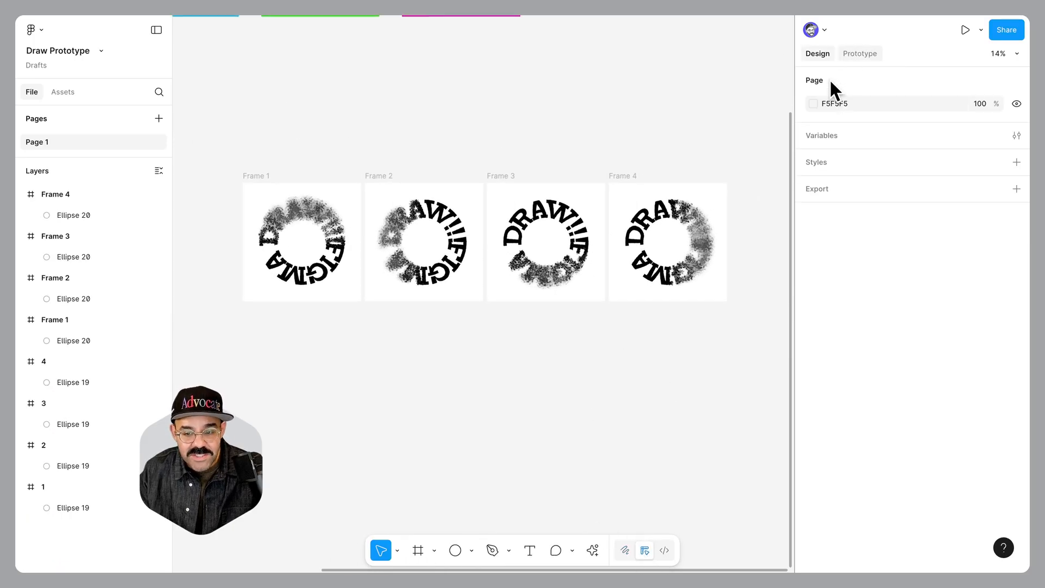
- Select all four frames and set their spacing to 227
{"action": "left_click", "coordinate": [859, 53]}
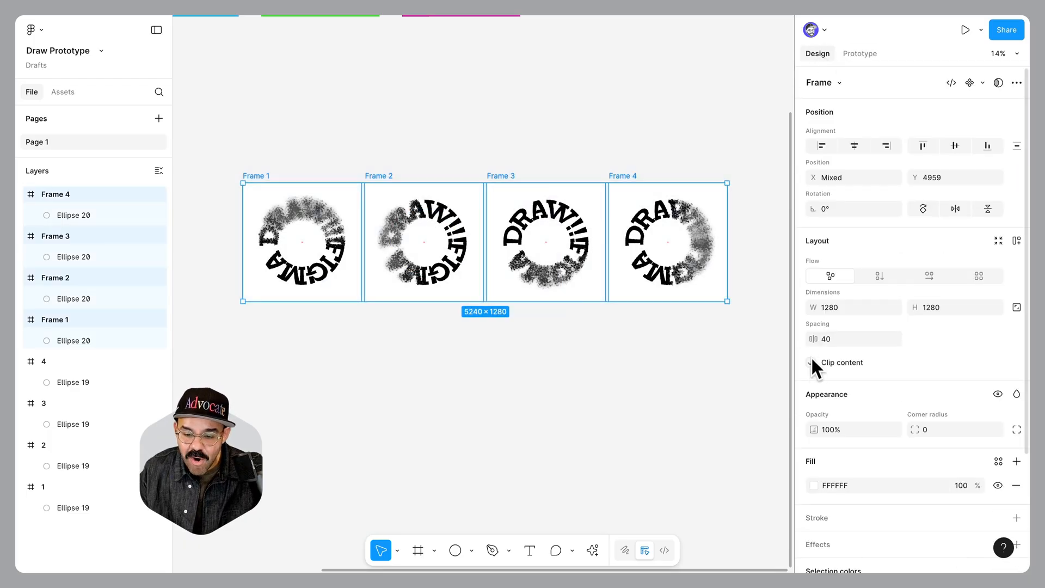
{"action": "type", "text": "227"}
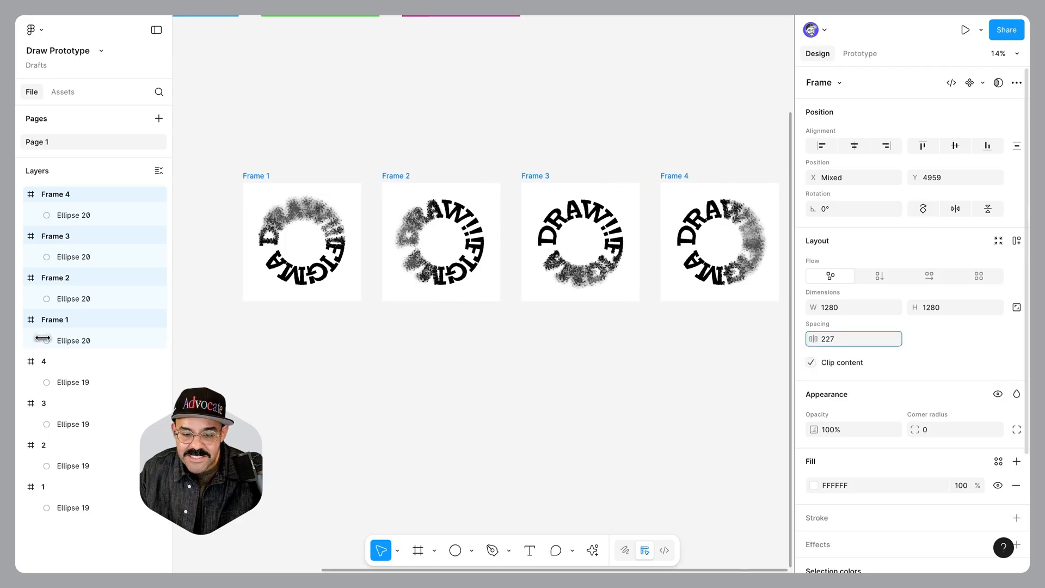
{"action": "left_click", "coordinate": [860, 53]}
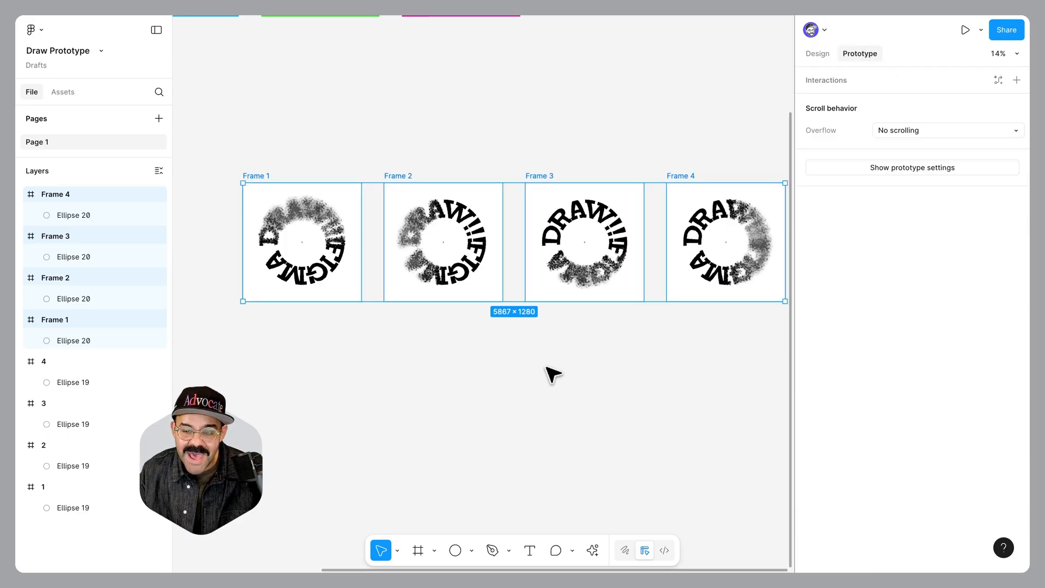
- Link Frame 1 to the next frame and Frame 3 onward to Frame 4
{"action": "left_click", "coordinate": [249, 241]}
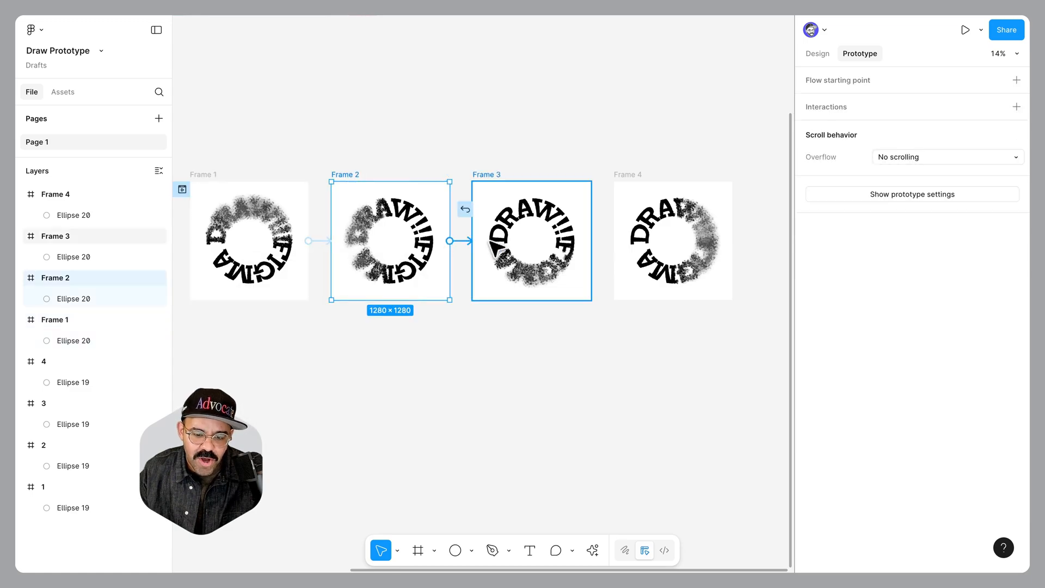
{"action": "left_click", "coordinate": [532, 240]}
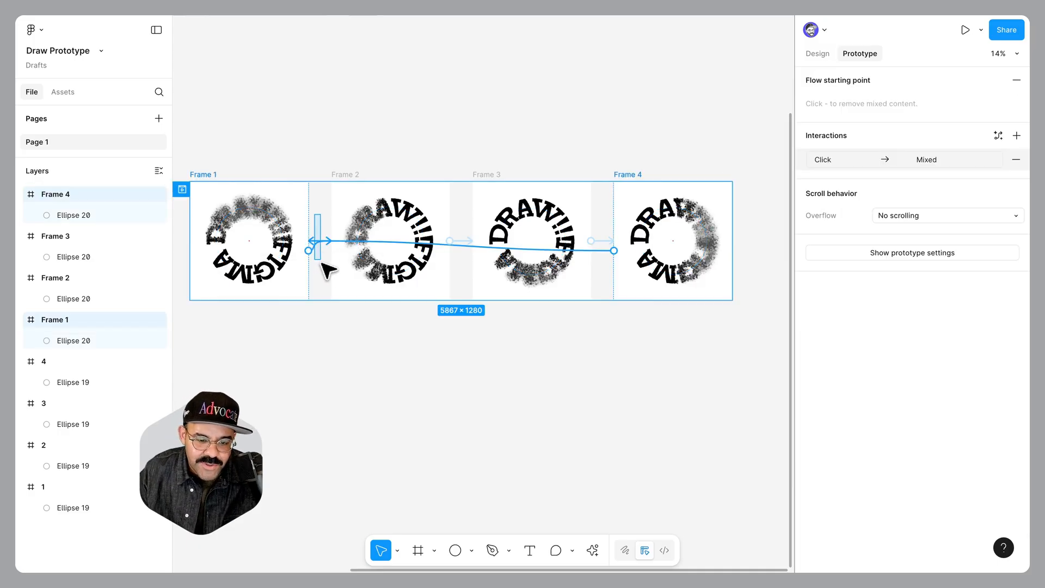
- Set the frames' interaction trigger to After delay with a 1 ms delay
{"action": "left_click", "coordinate": [606, 241]}
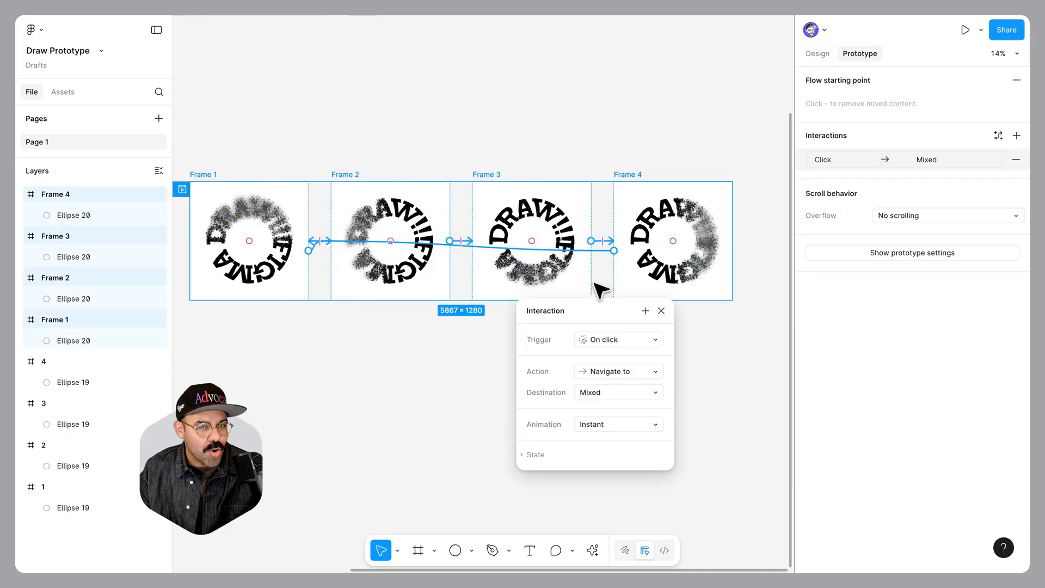
{"action": "mouse_move", "coordinate": [623, 340]}
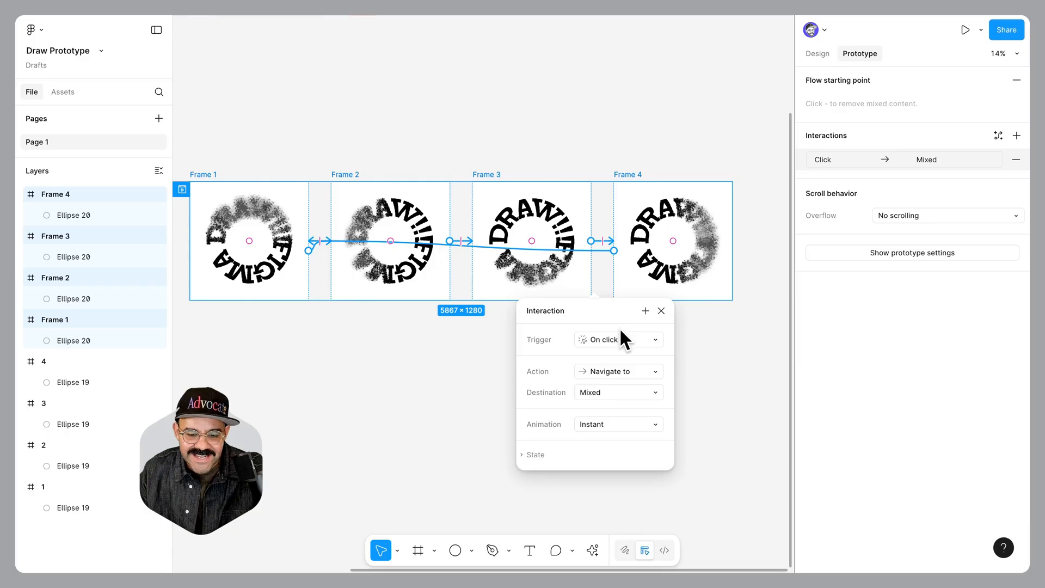
{"action": "left_click", "coordinate": [613, 340]}
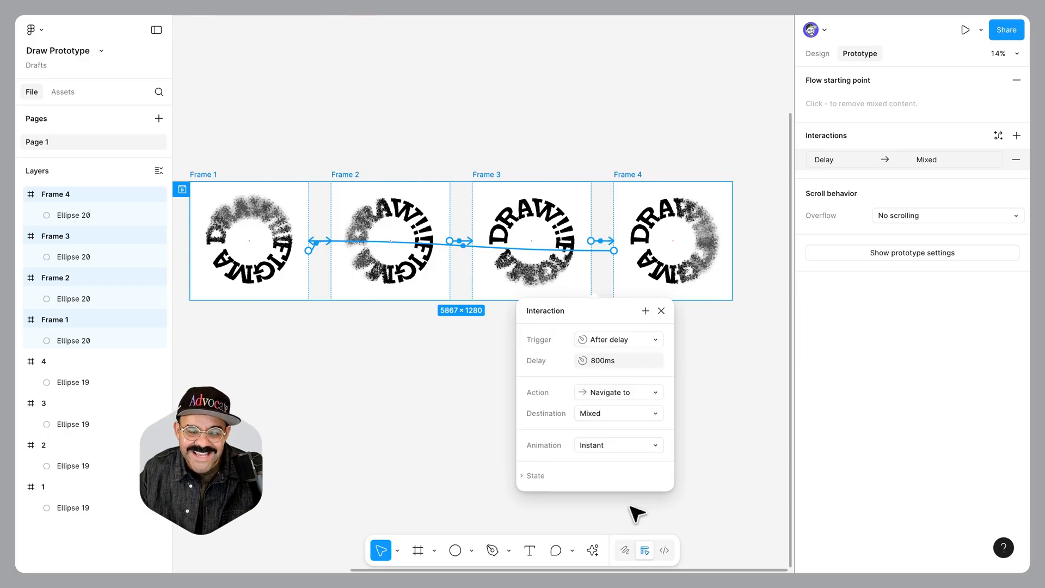
{"action": "type", "text": "1ms"}
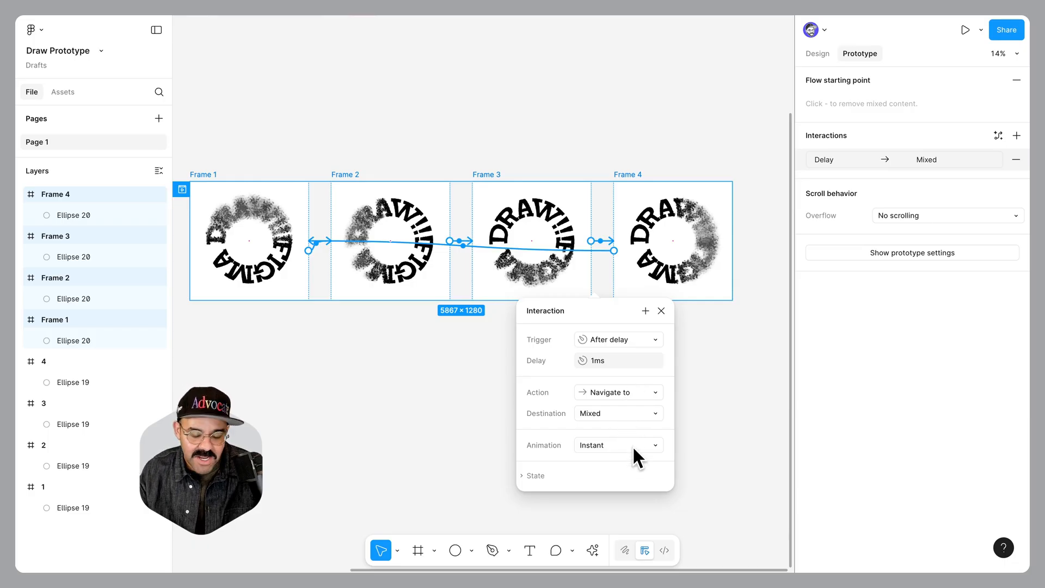
- Make the transition Smart animate with a Linear easing curve
{"action": "left_click", "coordinate": [617, 445]}
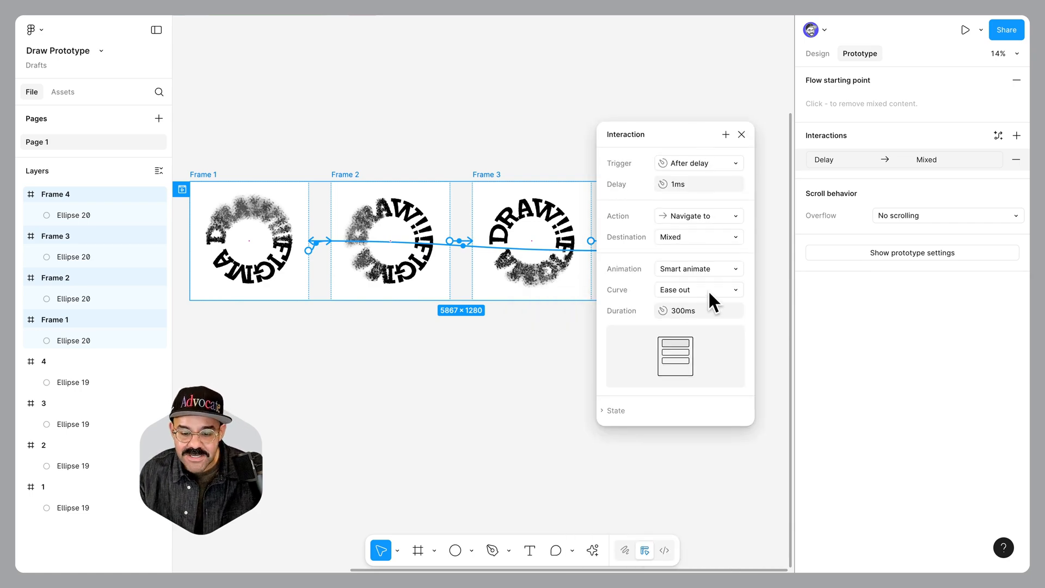
{"action": "left_click", "coordinate": [697, 289]}
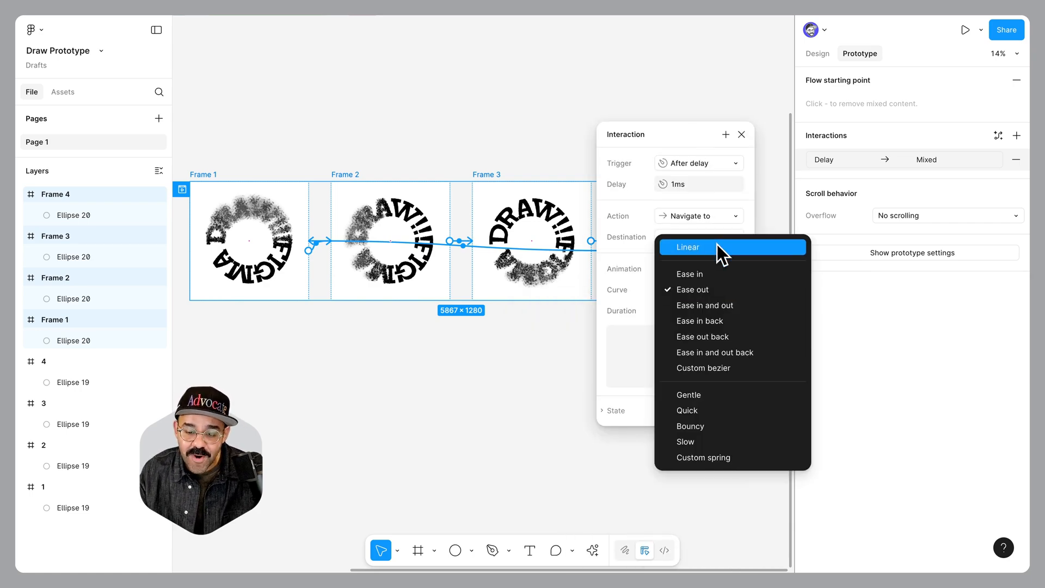
{"action": "left_click", "coordinate": [689, 247]}
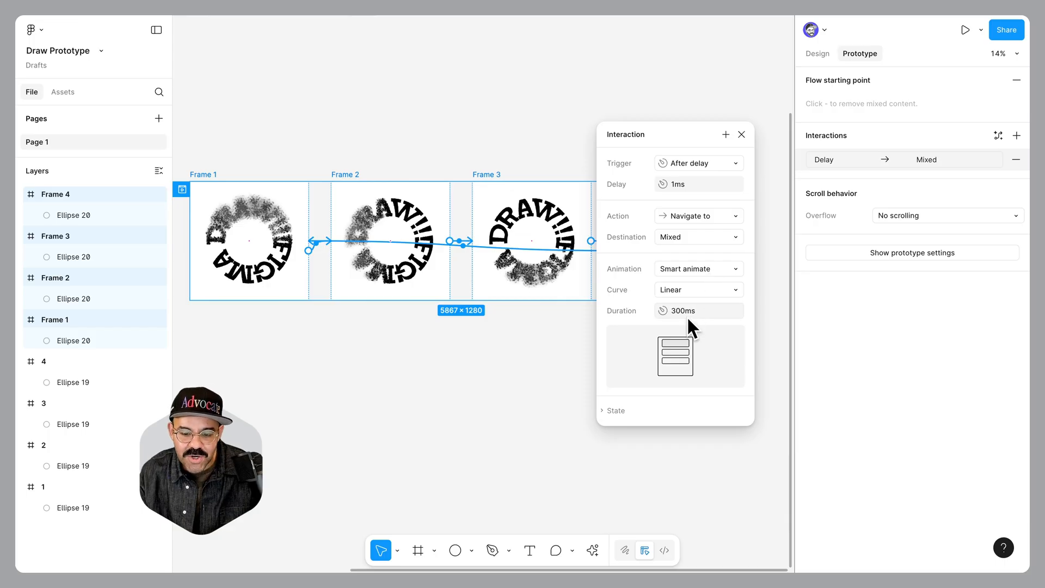
{"action": "type", "text": "80"}
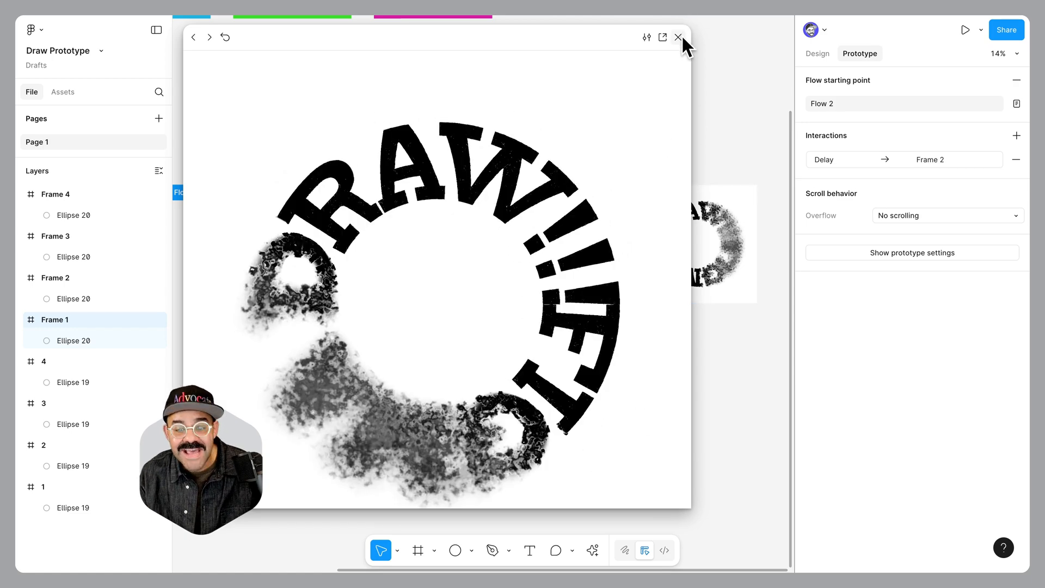
- Close the Flow 2 prototype preview after it plays through
{"action": "left_click", "coordinate": [678, 38]}
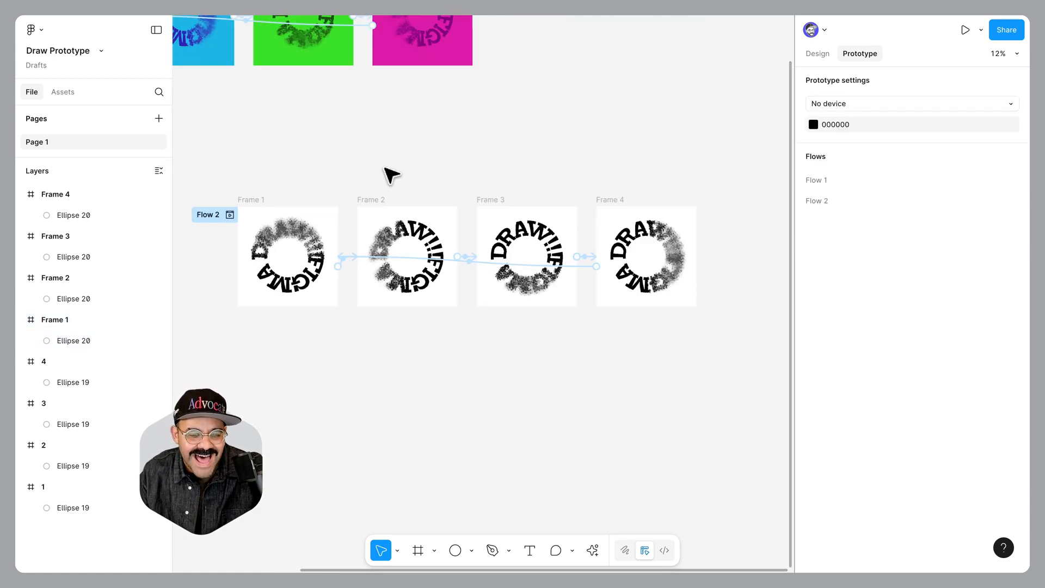
- Color Frame 1 red with yellow text and Frame 2 blue with light-blue text
{"action": "left_click", "coordinate": [287, 257]}
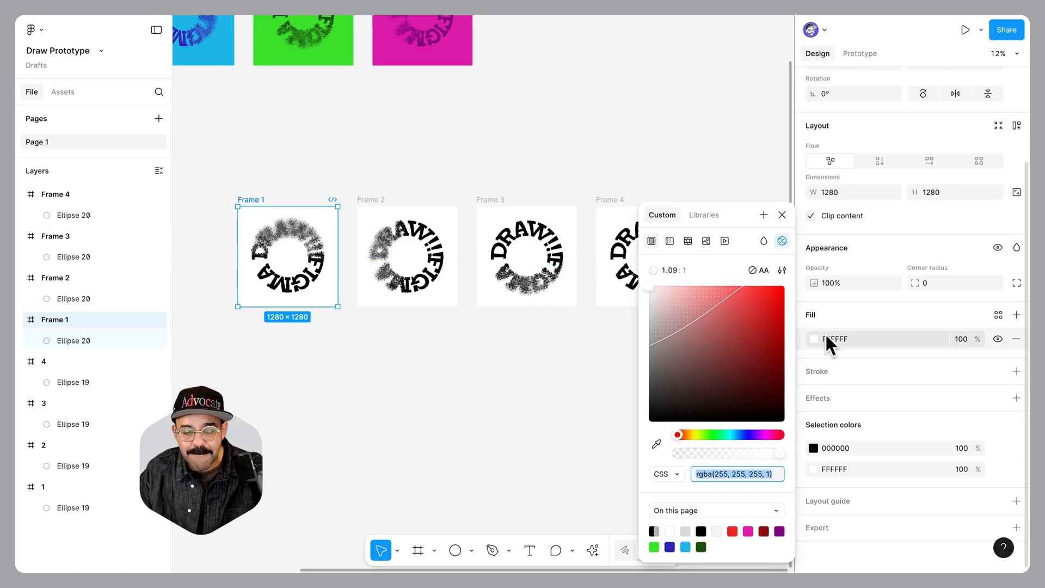
{"action": "left_click", "coordinate": [731, 531]}
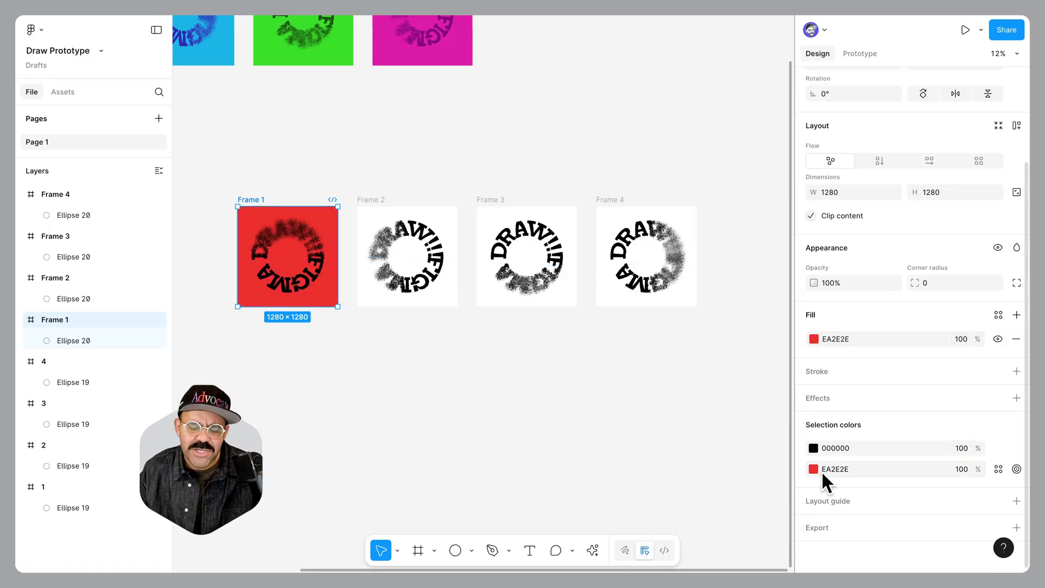
{"action": "left_click", "coordinate": [814, 448]}
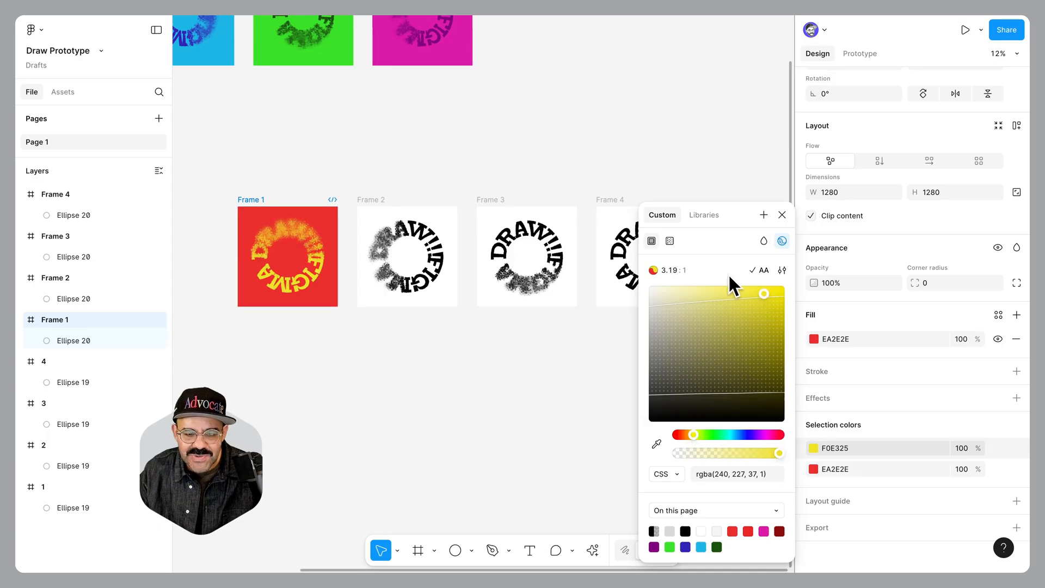
{"action": "left_click", "coordinate": [407, 256]}
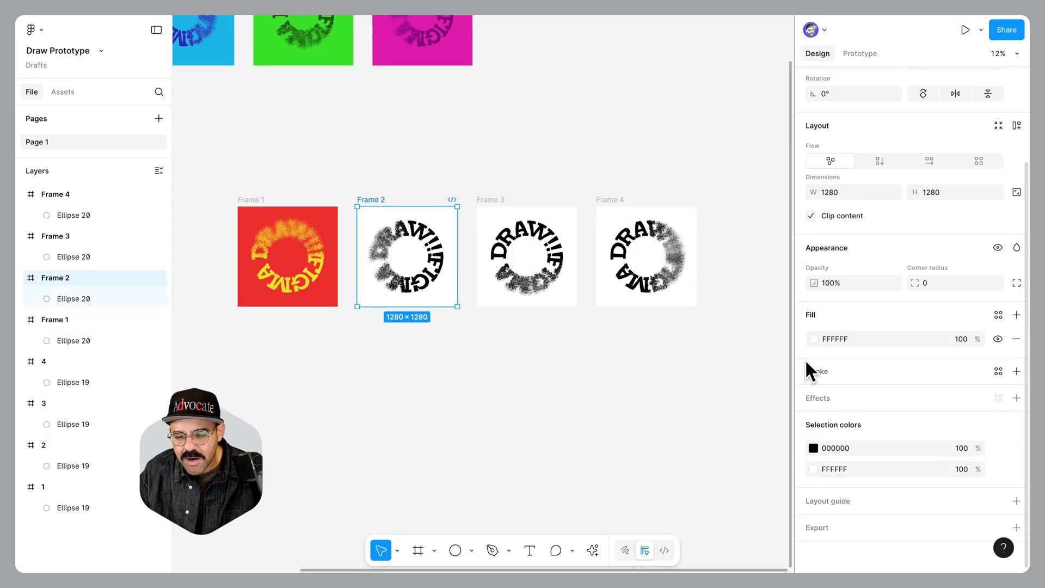
{"action": "left_click", "coordinate": [813, 339]}
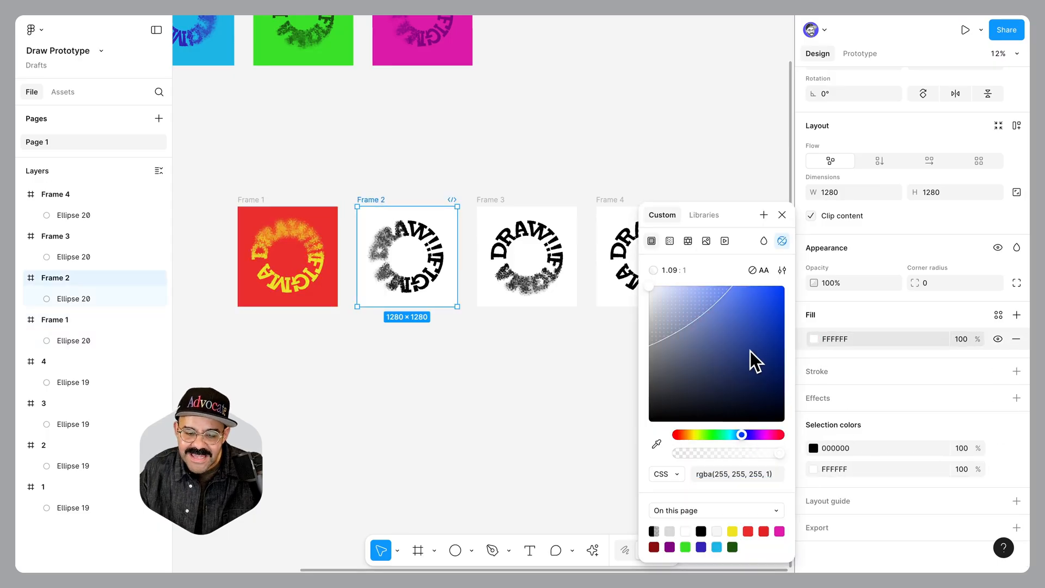
{"action": "left_click", "coordinate": [739, 307]}
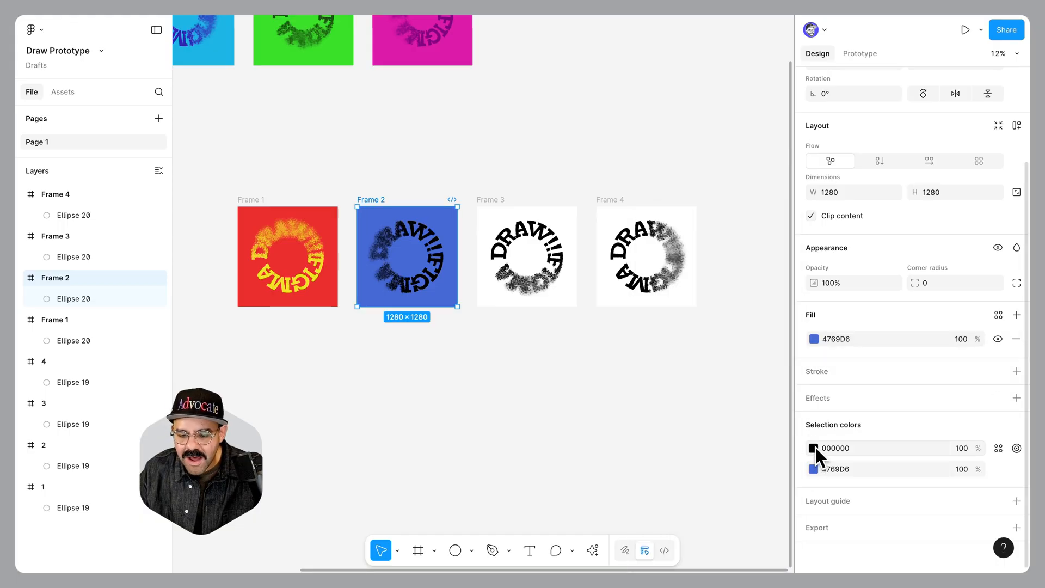
{"action": "left_click", "coordinate": [814, 448]}
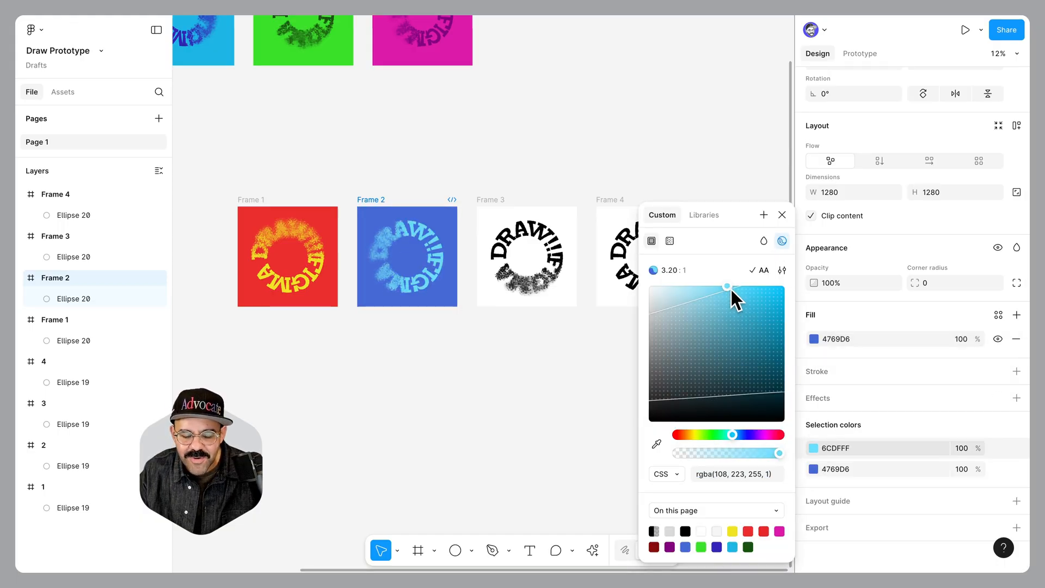
- Color Frame 3 magenta with mint text and give Frame 4 a green background
{"action": "left_click", "coordinate": [526, 257]}
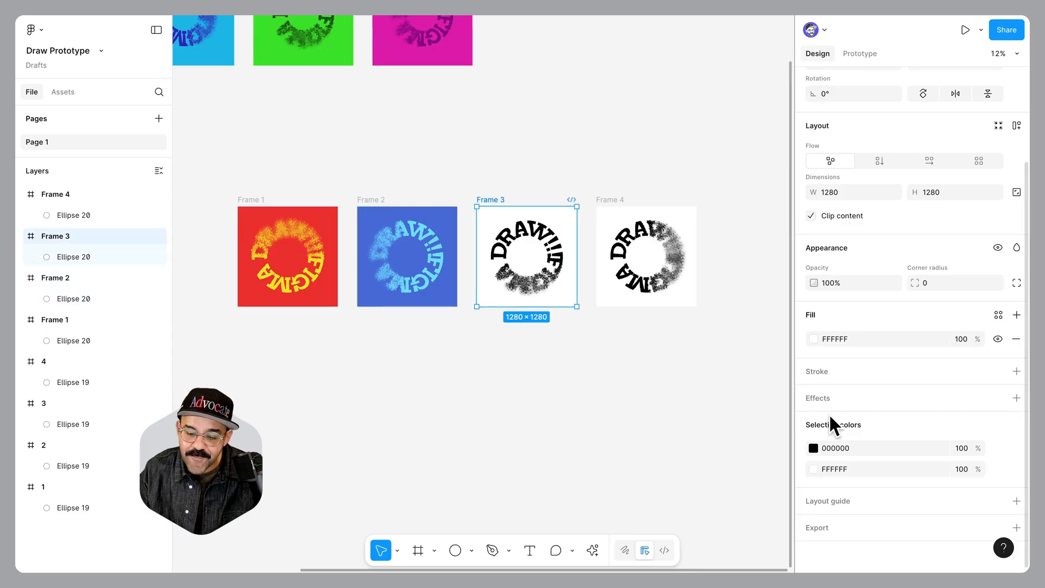
{"action": "left_click", "coordinate": [814, 338]}
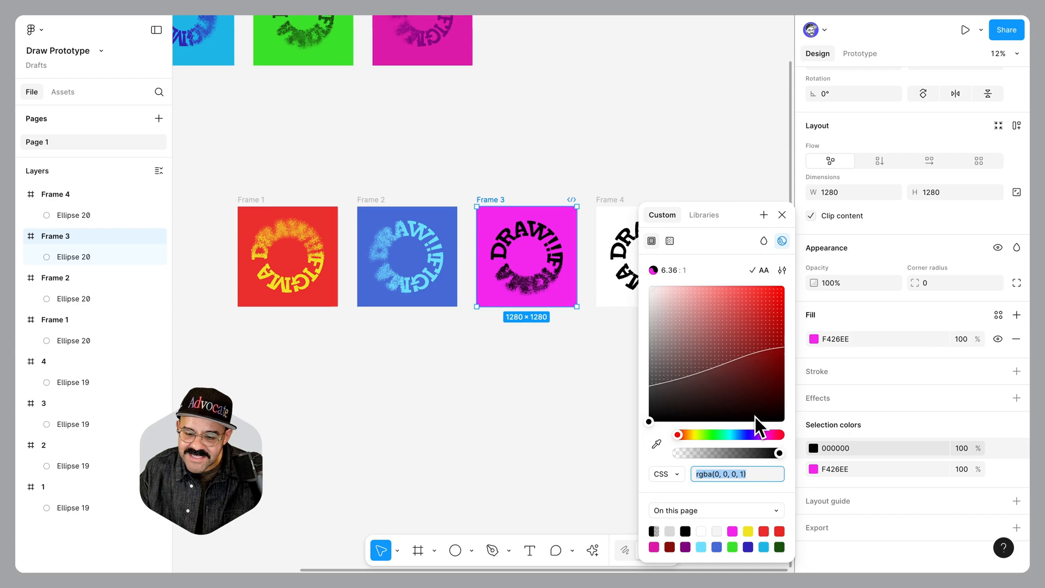
{"action": "left_click", "coordinate": [725, 297]}
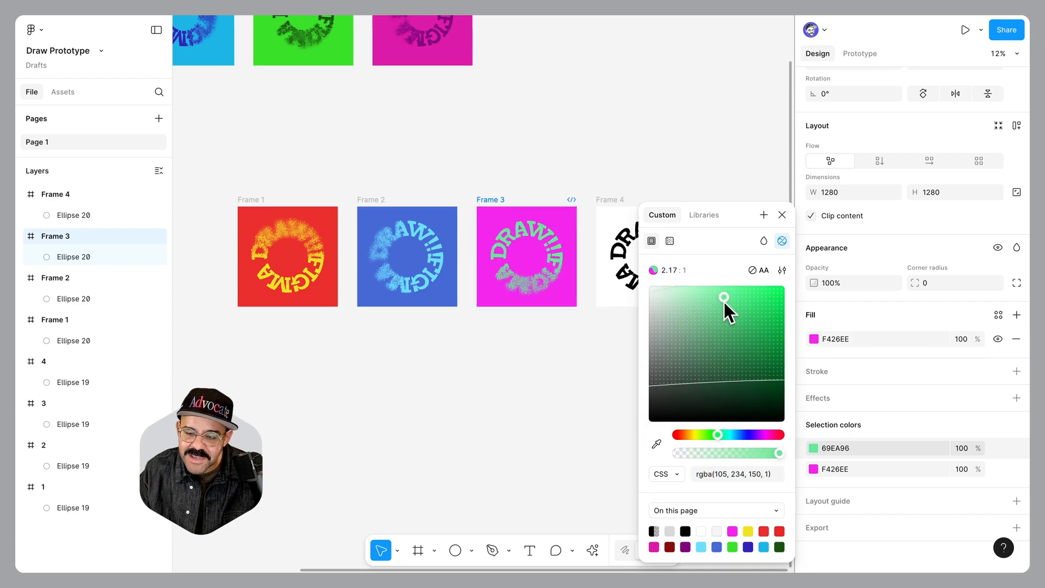
{"action": "left_click", "coordinate": [645, 256]}
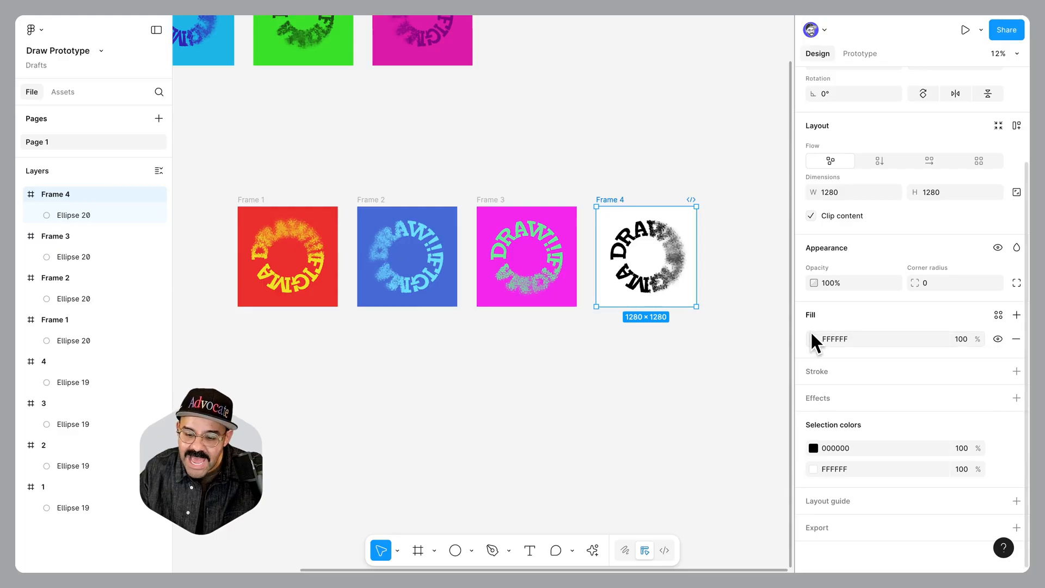
{"action": "left_click", "coordinate": [813, 338]}
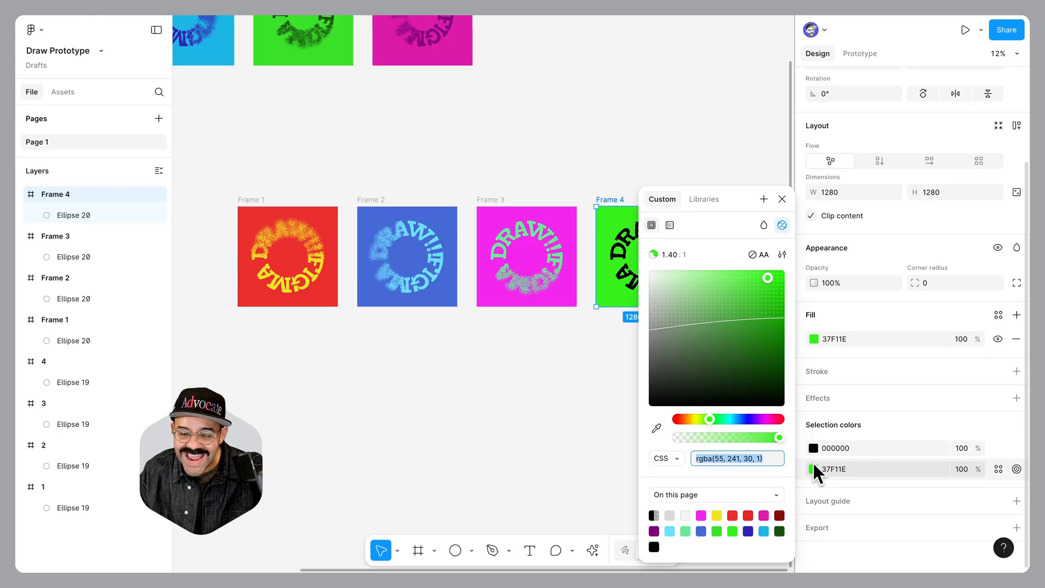
{"action": "left_click_drag", "start_coordinate": [710, 418], "coordinate": [728, 419]}
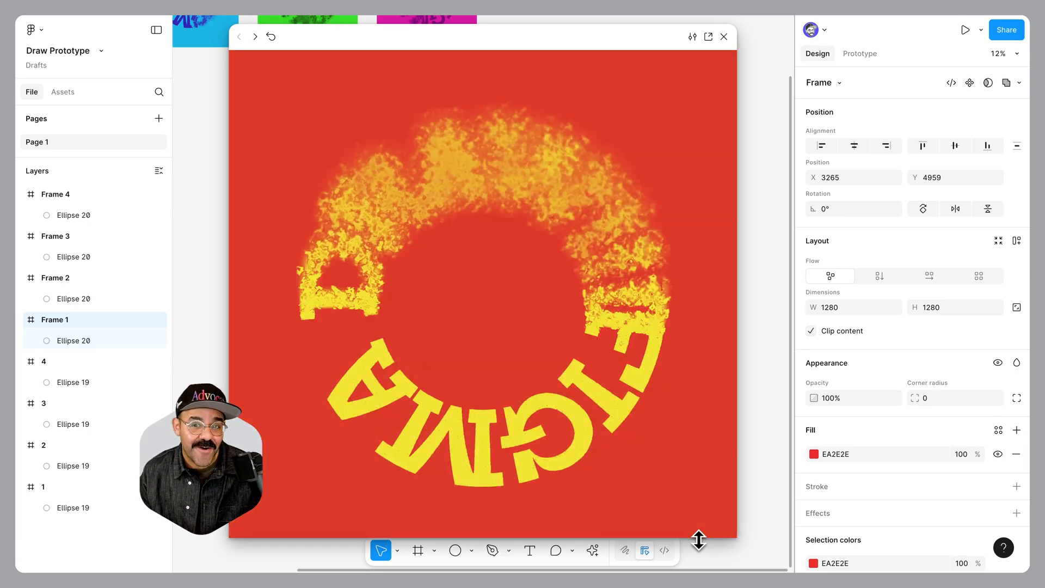
- Play the recolored prototype to watch the blurred circular text loop
{"action": "left_click", "coordinate": [255, 37]}
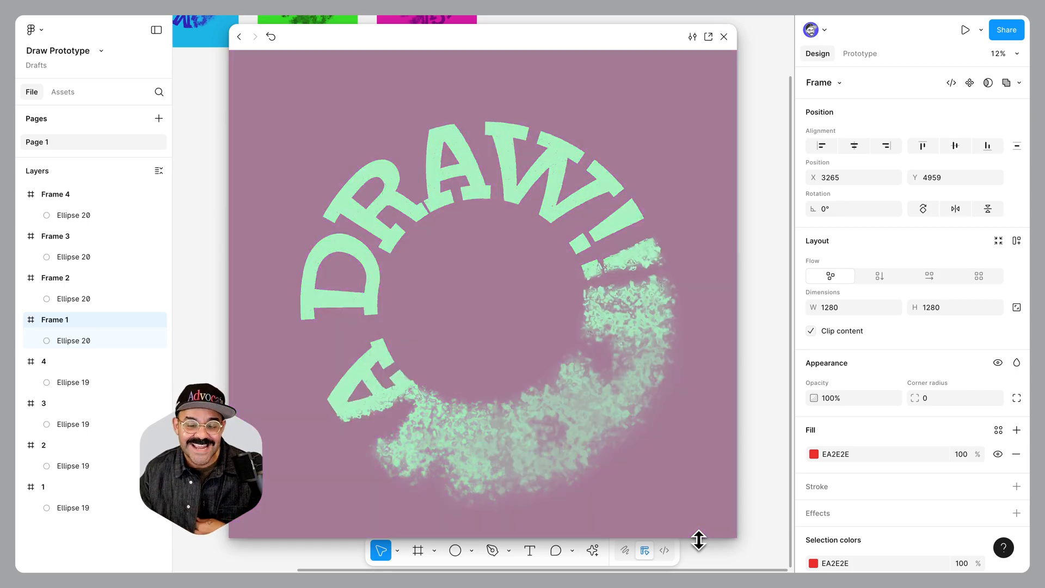